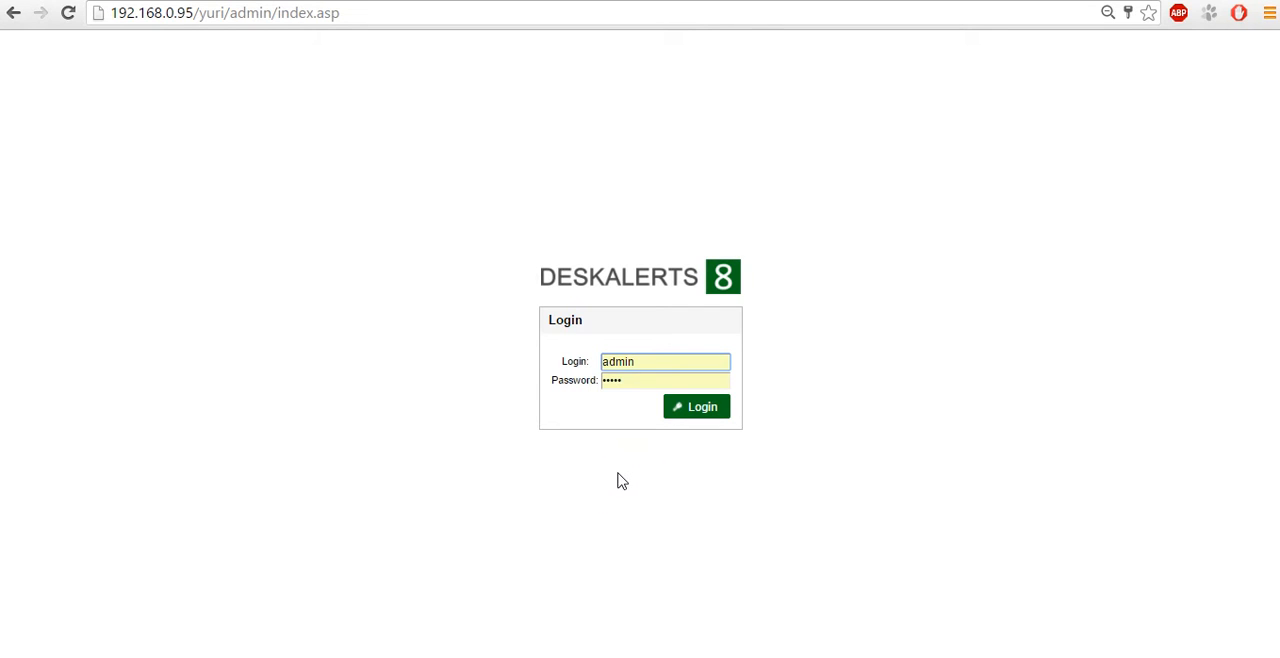
pyautogui.moveTo(615, 477)
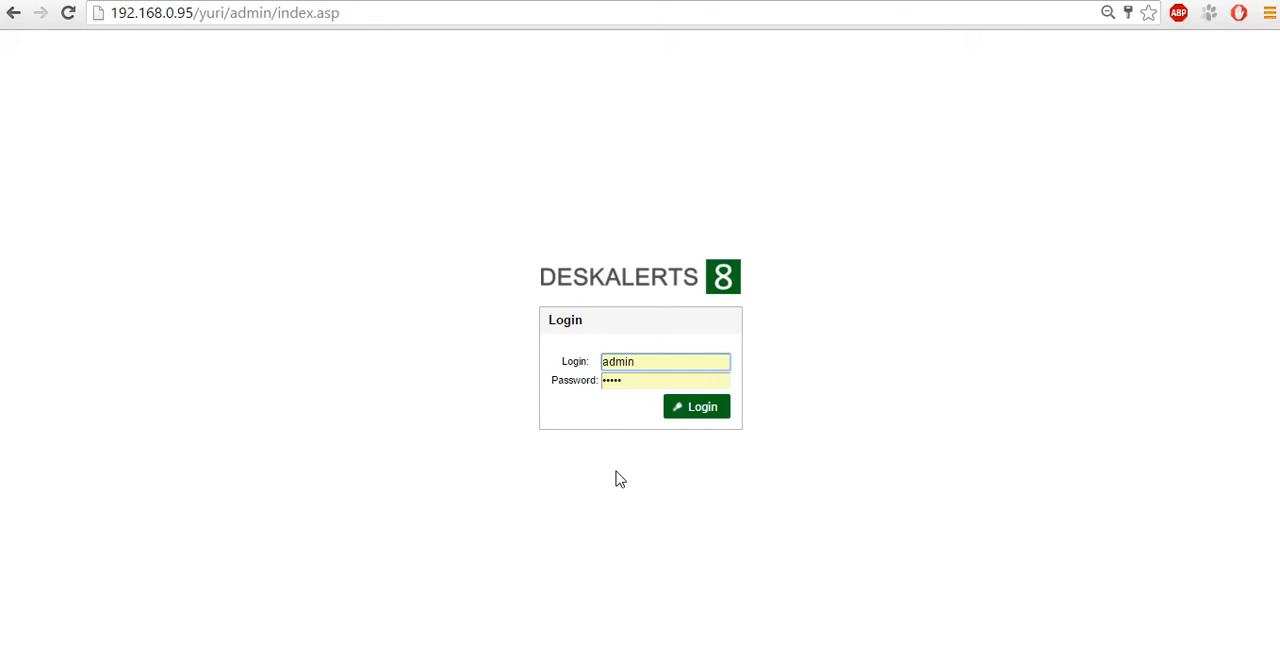
# Sign in to the DeskAlerts admin console with the filled-in administrator credentials.
pyautogui.click(665, 361)
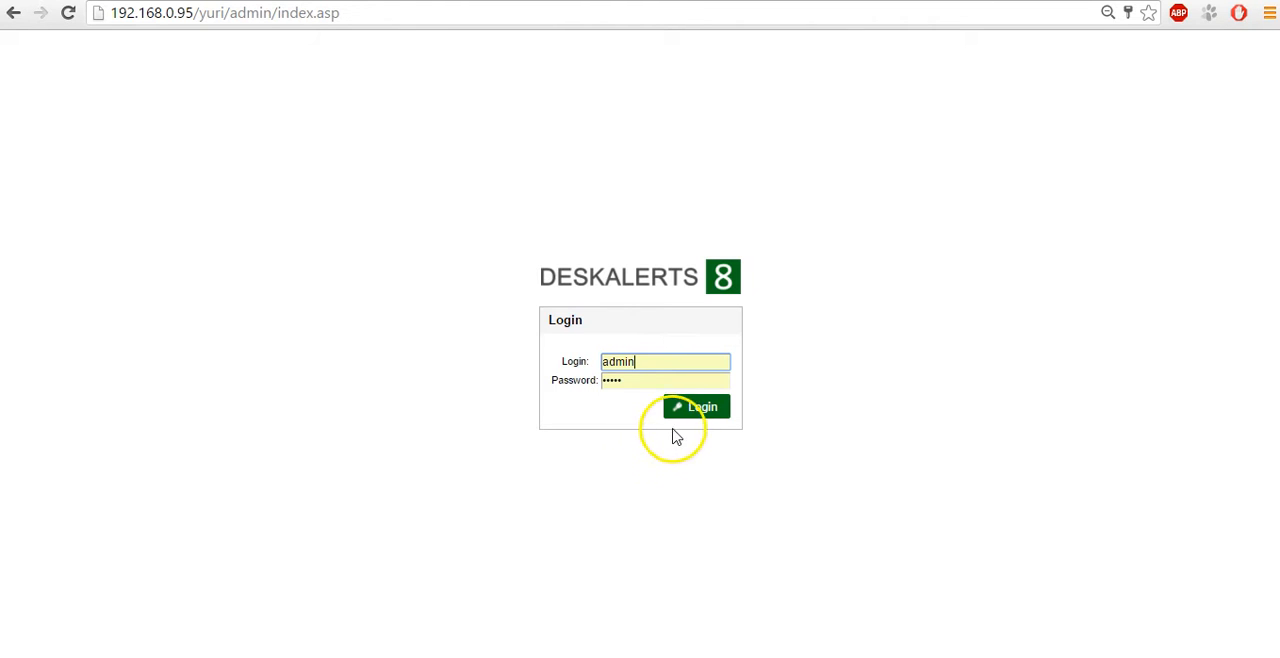
pyautogui.click(697, 406)
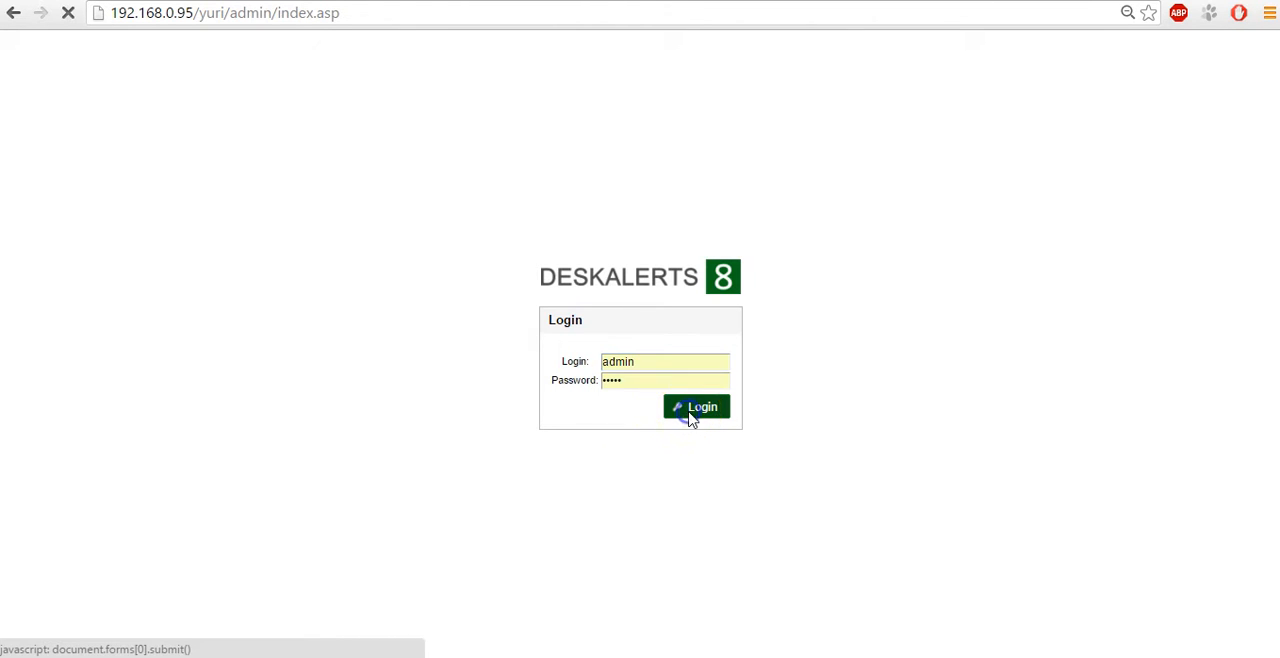
# Create a new RSVP alert titled 'Test RSVP', keeping the default Yes/No accept-invitation question.
pyautogui.click(696, 406)
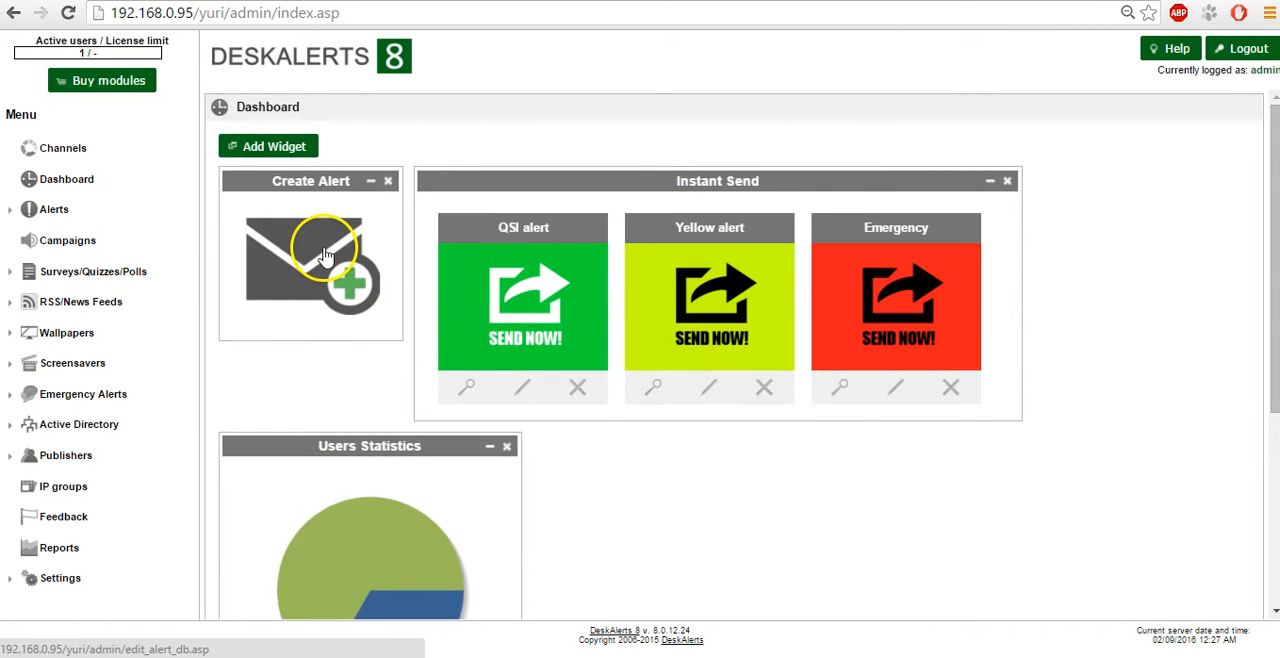
pyautogui.click(310, 270)
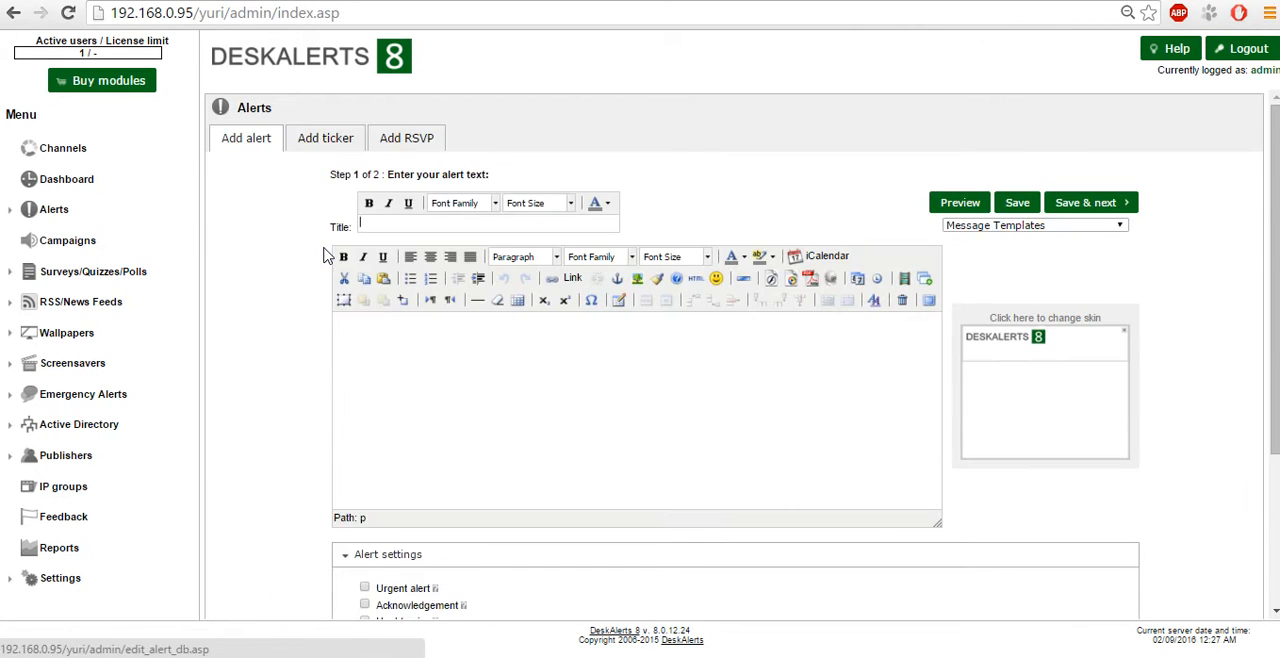
pyautogui.click(406, 138)
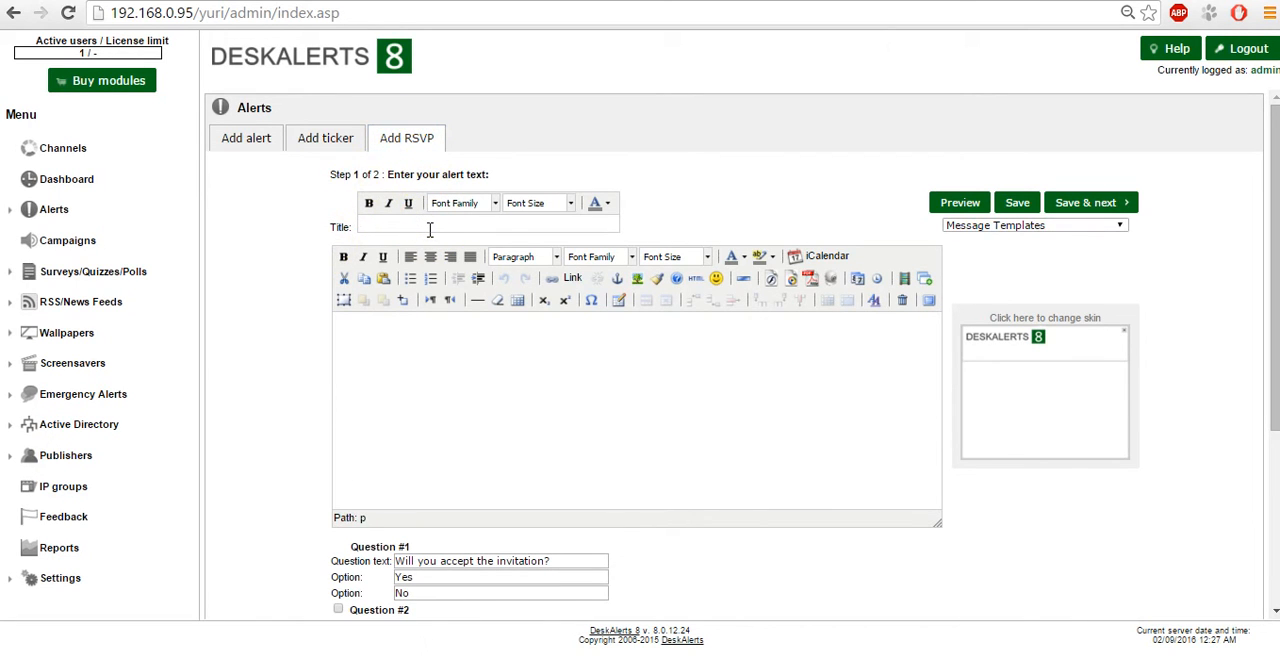
pyautogui.write('Test R')
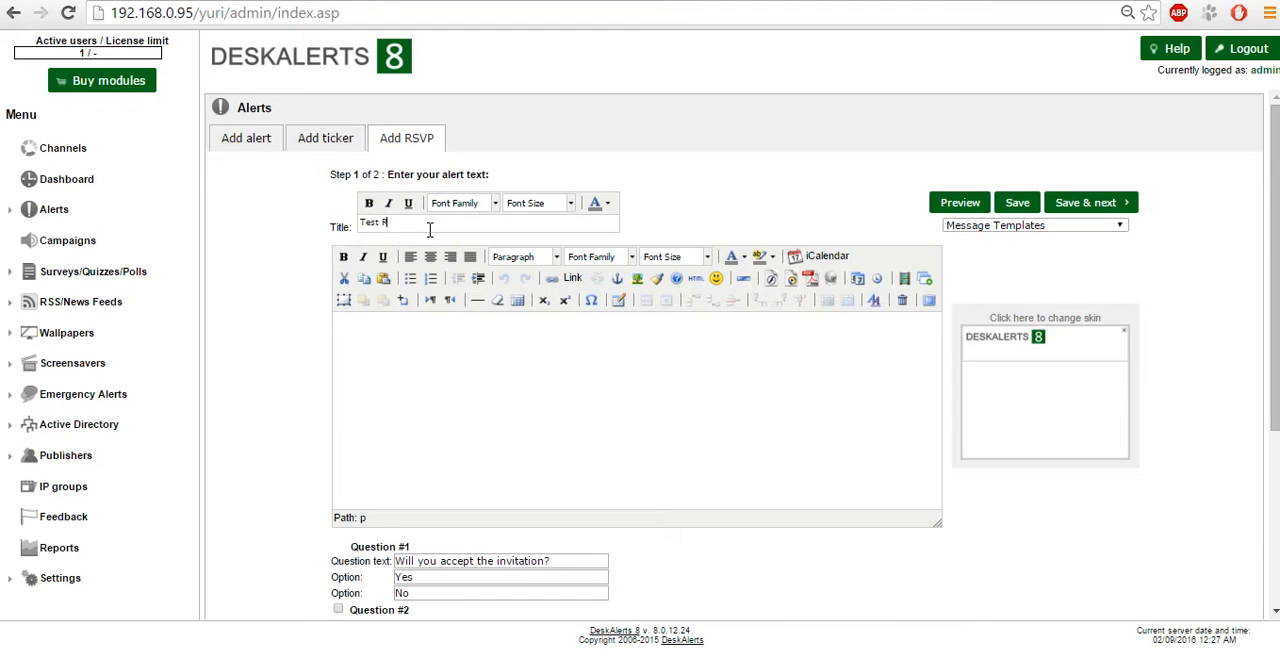
pyautogui.write('SVP')
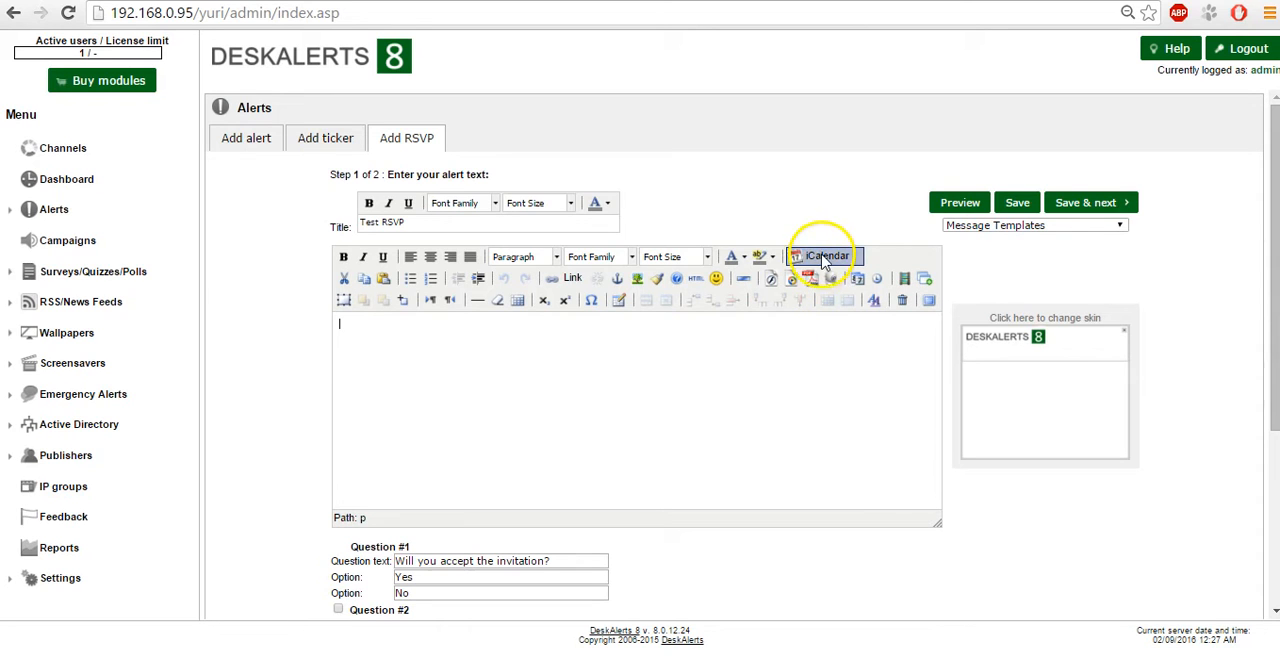
# Start an iCalendar invite titled 'Meeting invite'.
pyautogui.click(822, 256)
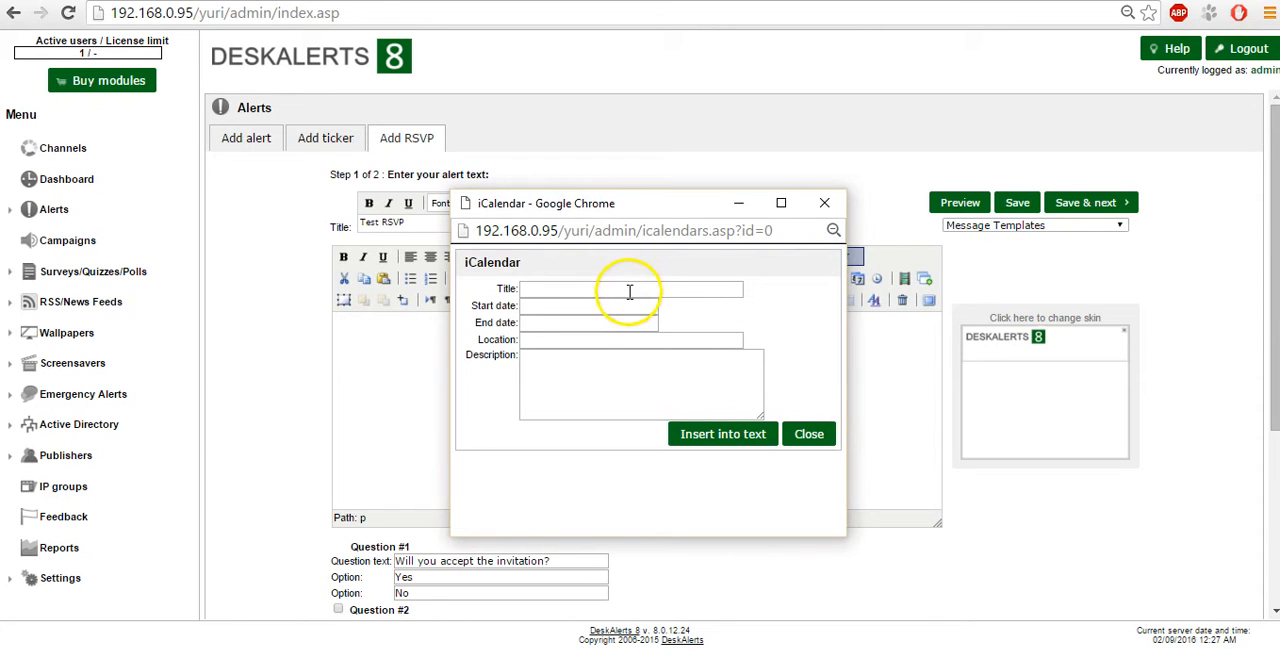
pyautogui.click(630, 289)
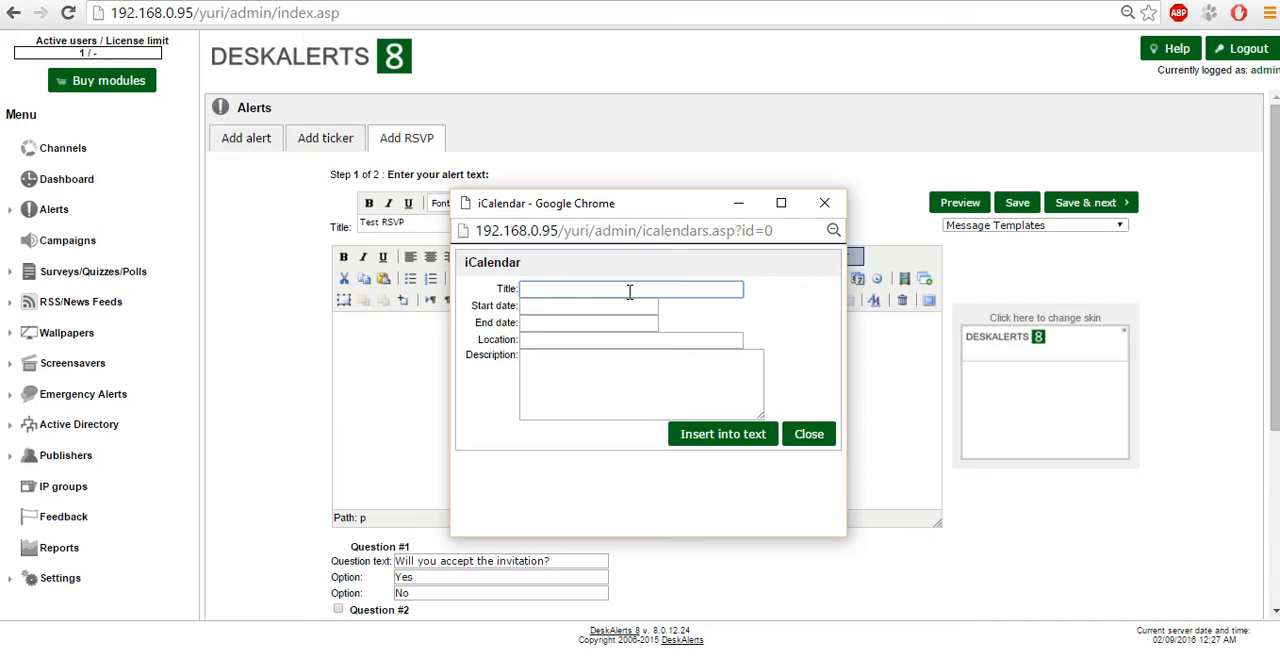
pyautogui.write('Meeting')
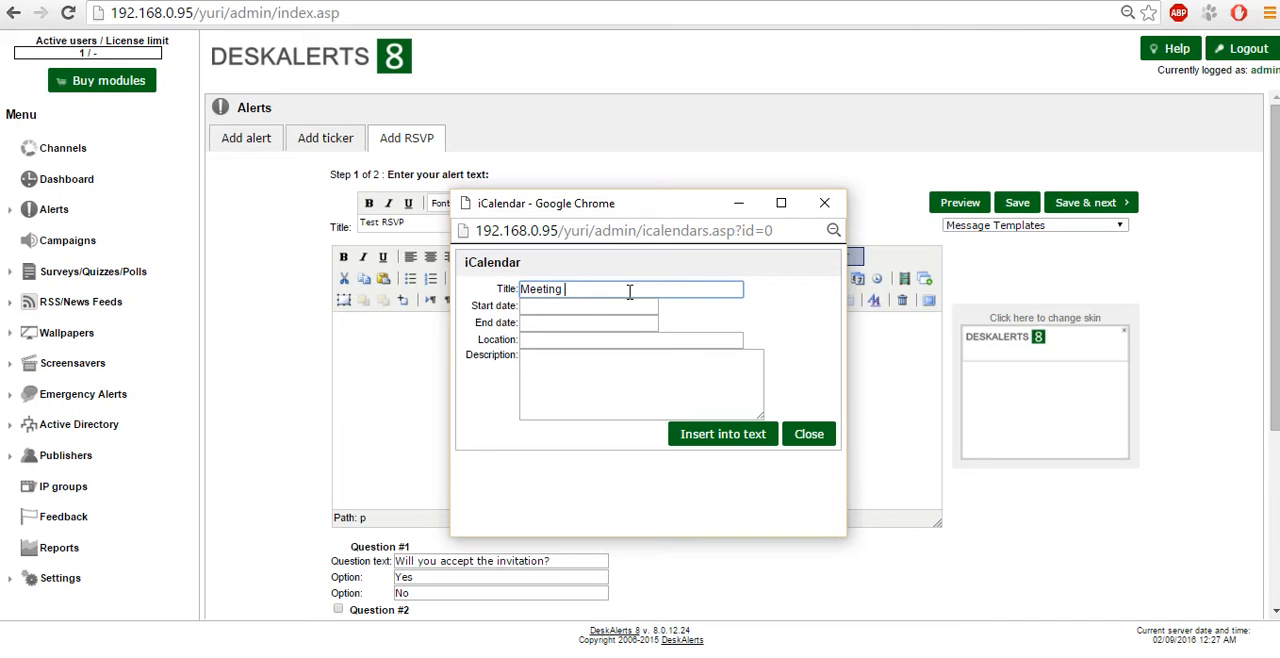
pyautogui.write('invit')
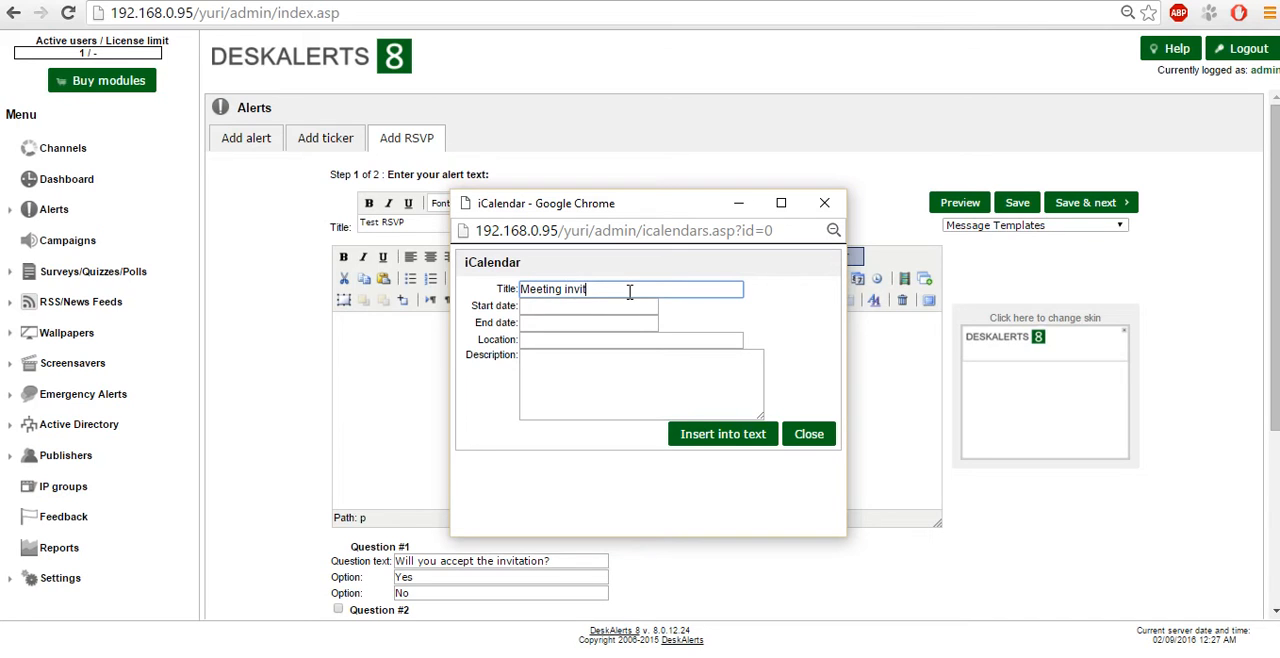
# Schedule the invite from 02/03/2016 2:00 PM to 02/10/2016 2:30 PM and insert it into the text.
pyautogui.click(588, 305)
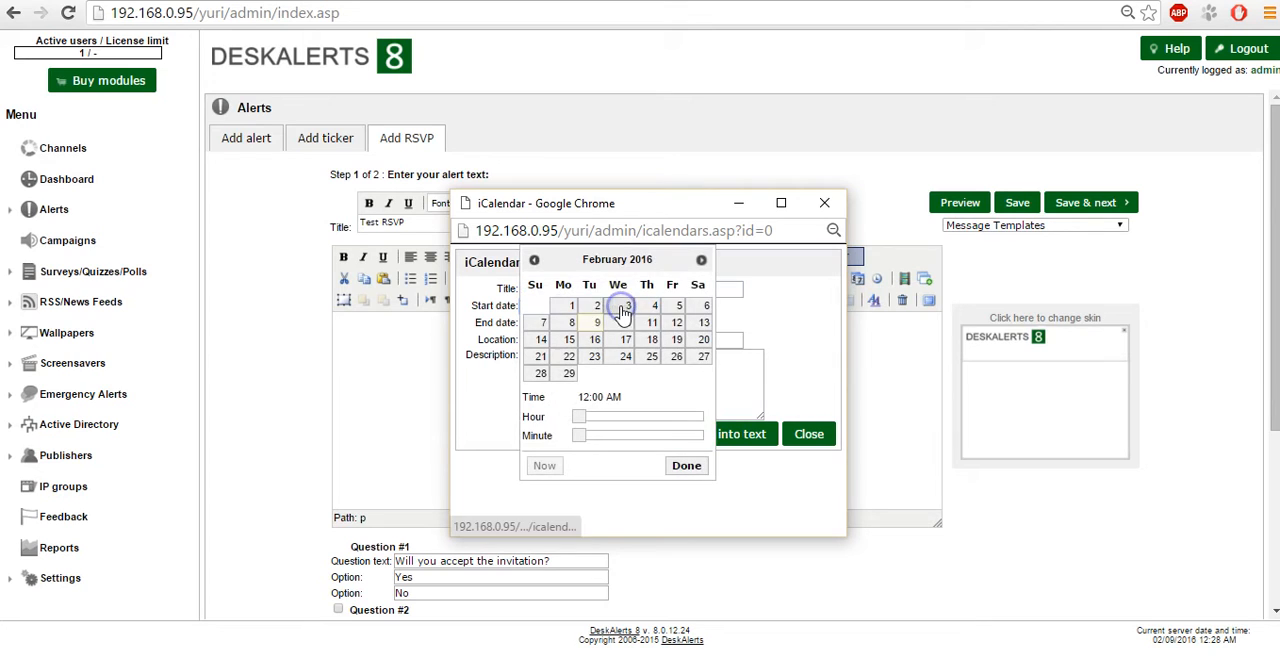
pyautogui.click(626, 305)
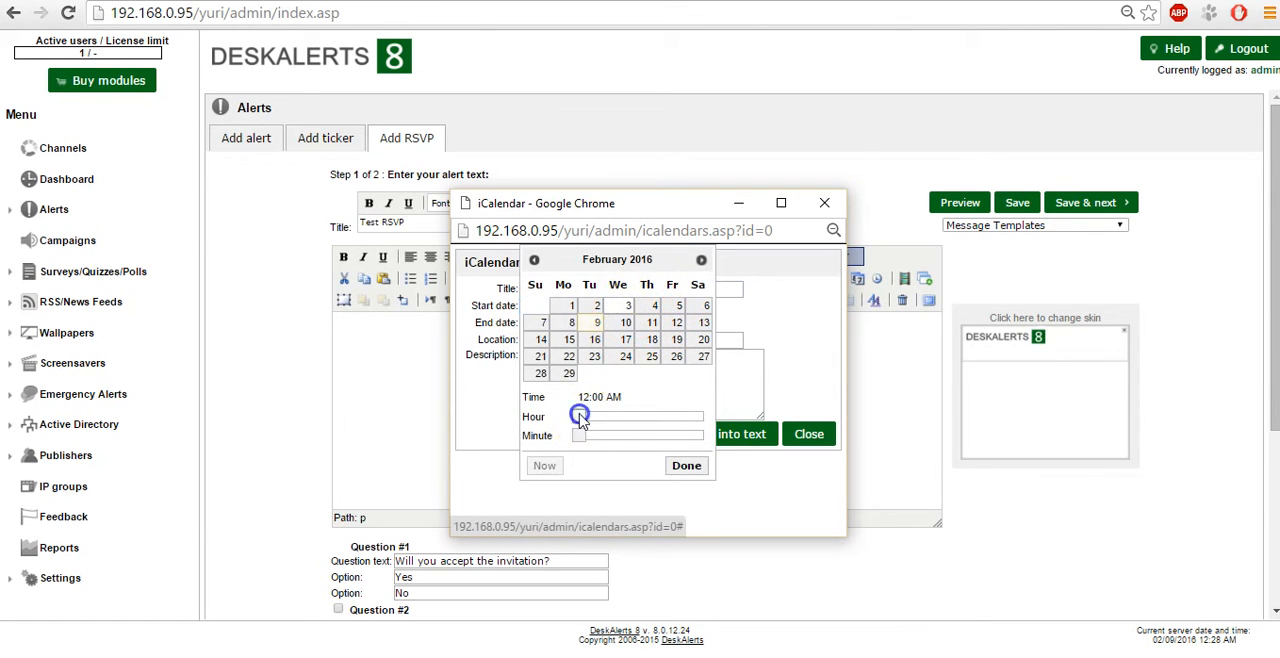
pyautogui.moveTo(580, 416); pyautogui.dragTo(638, 416)
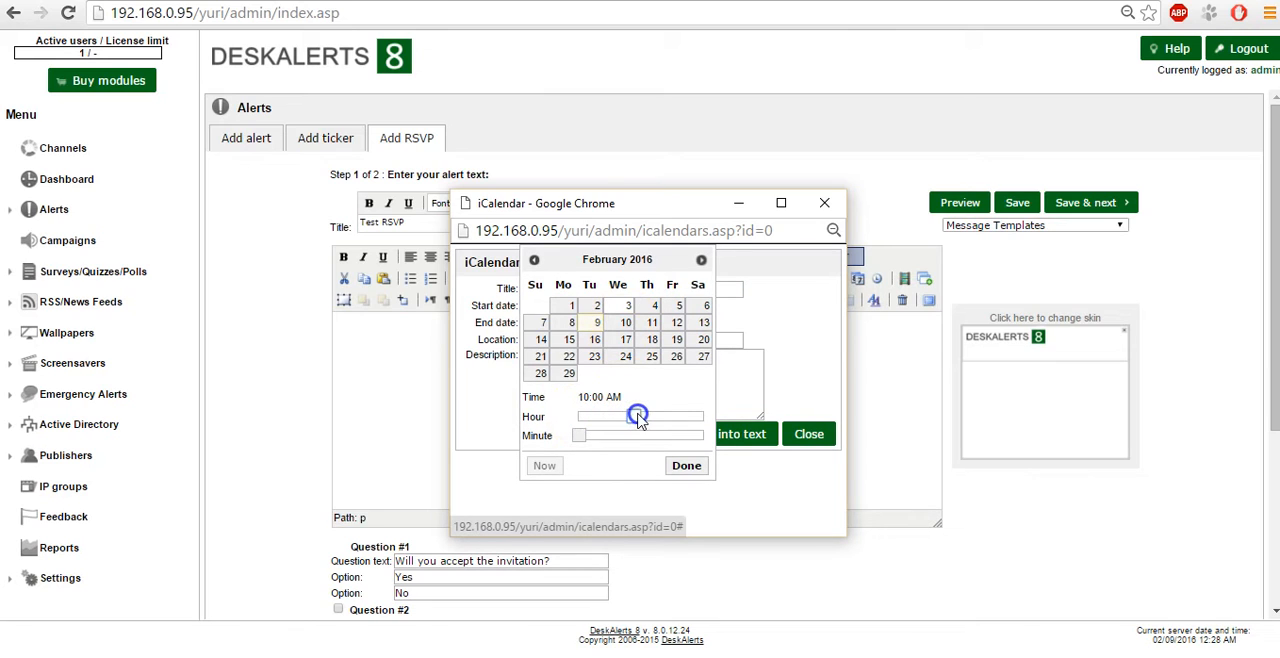
pyautogui.moveTo(638, 416); pyautogui.dragTo(653, 416)
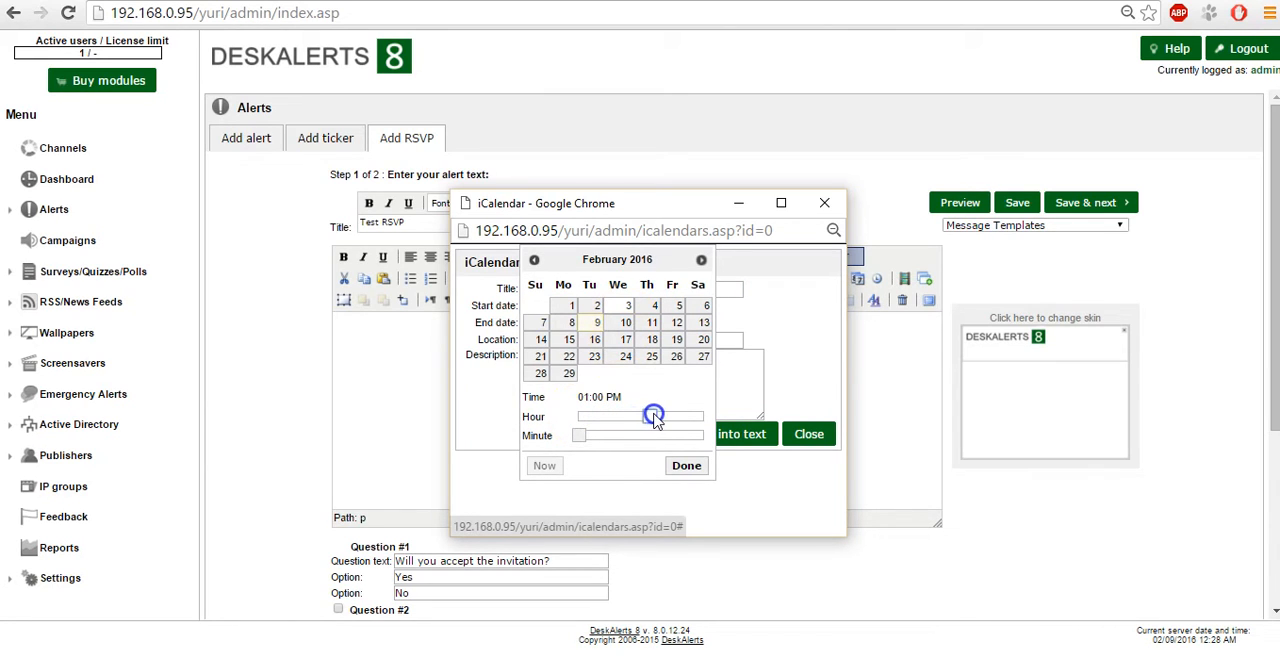
pyautogui.click(686, 465)
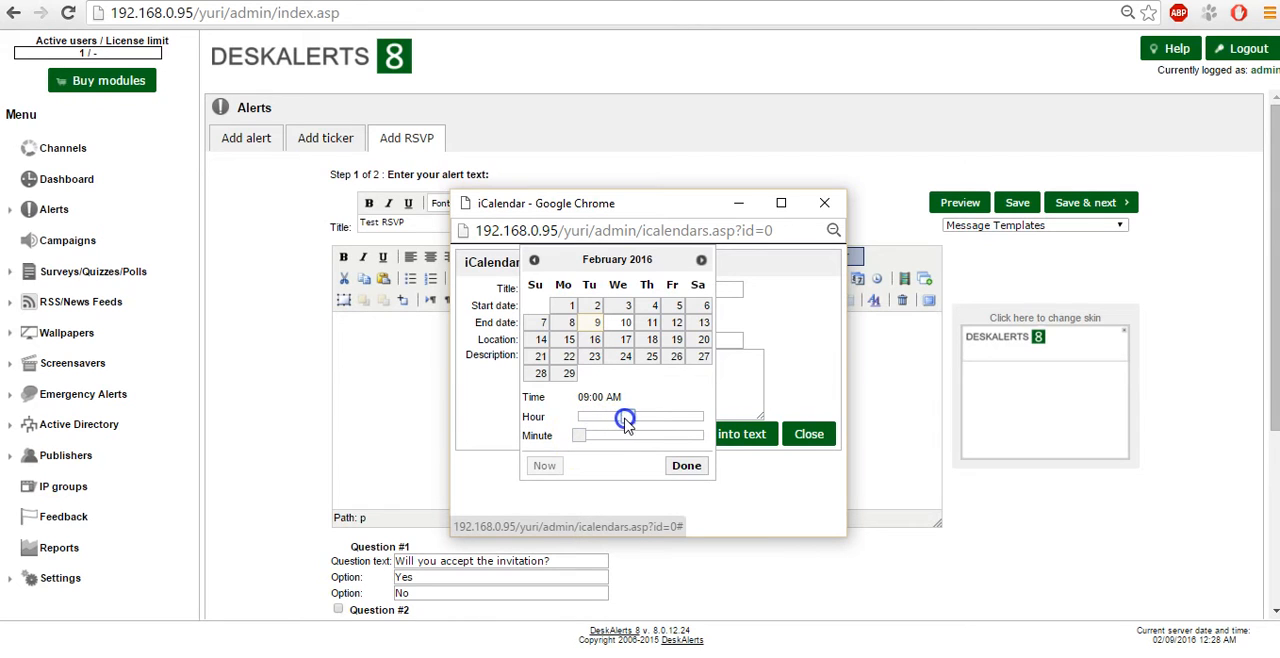
pyautogui.moveTo(625, 416); pyautogui.dragTo(655, 416)
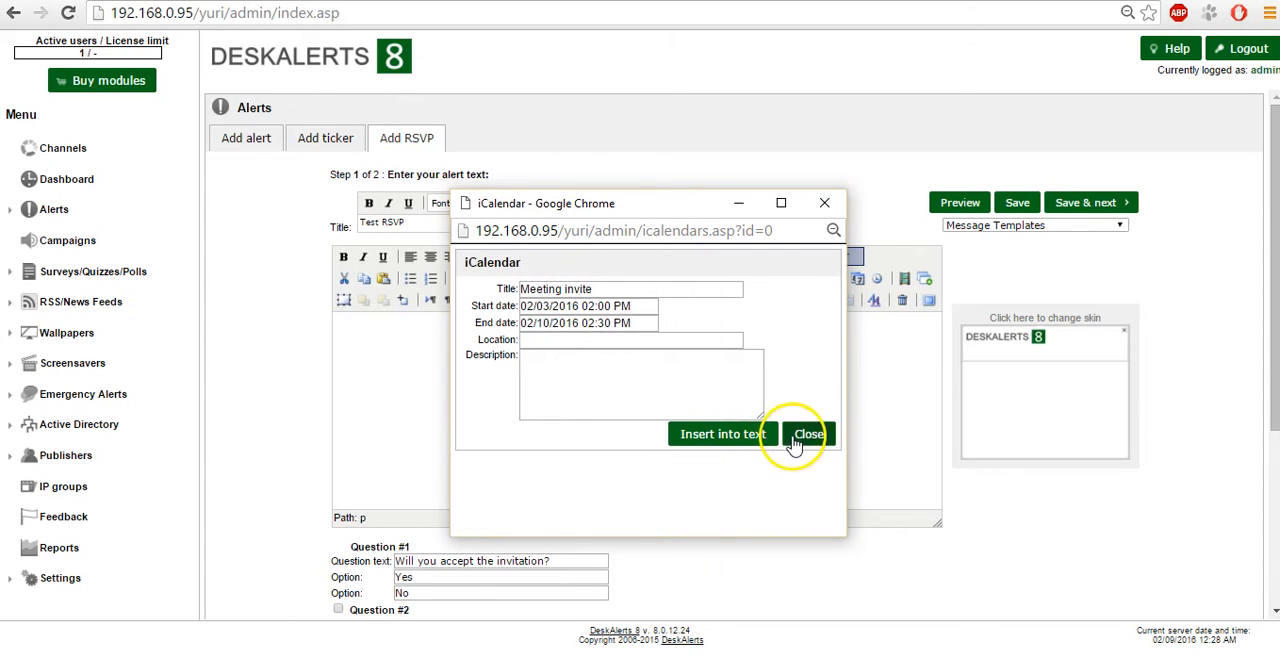
pyautogui.moveTo(722, 433)
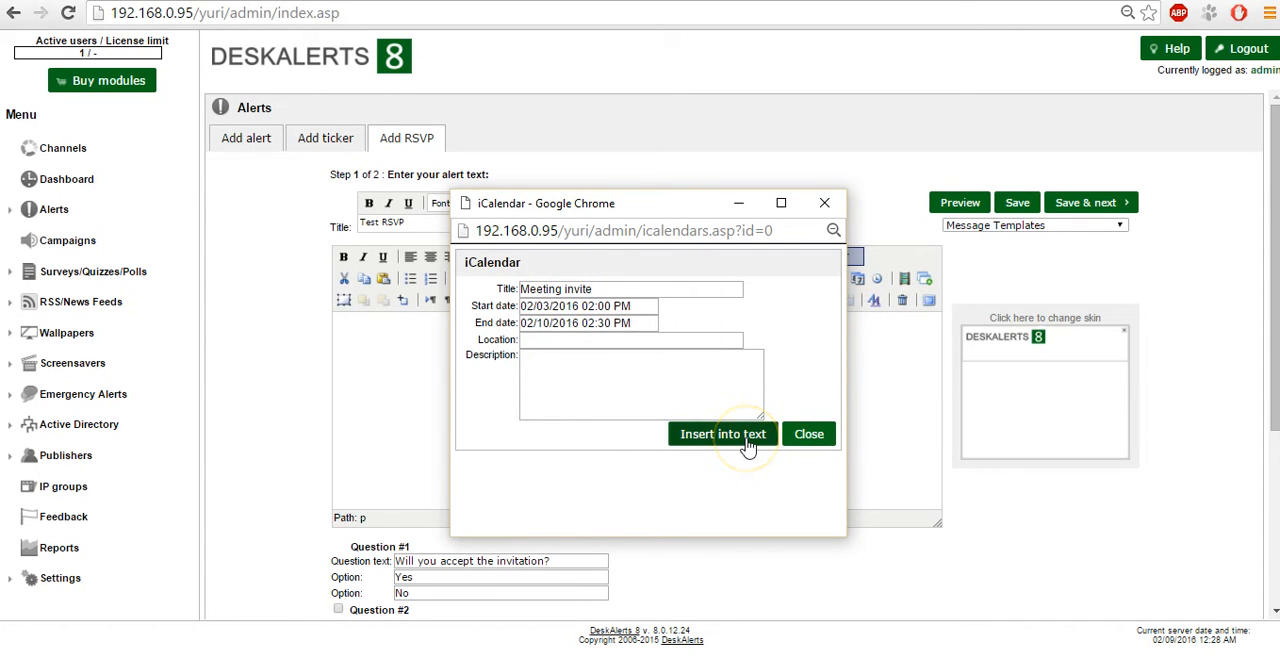
pyautogui.click(722, 433)
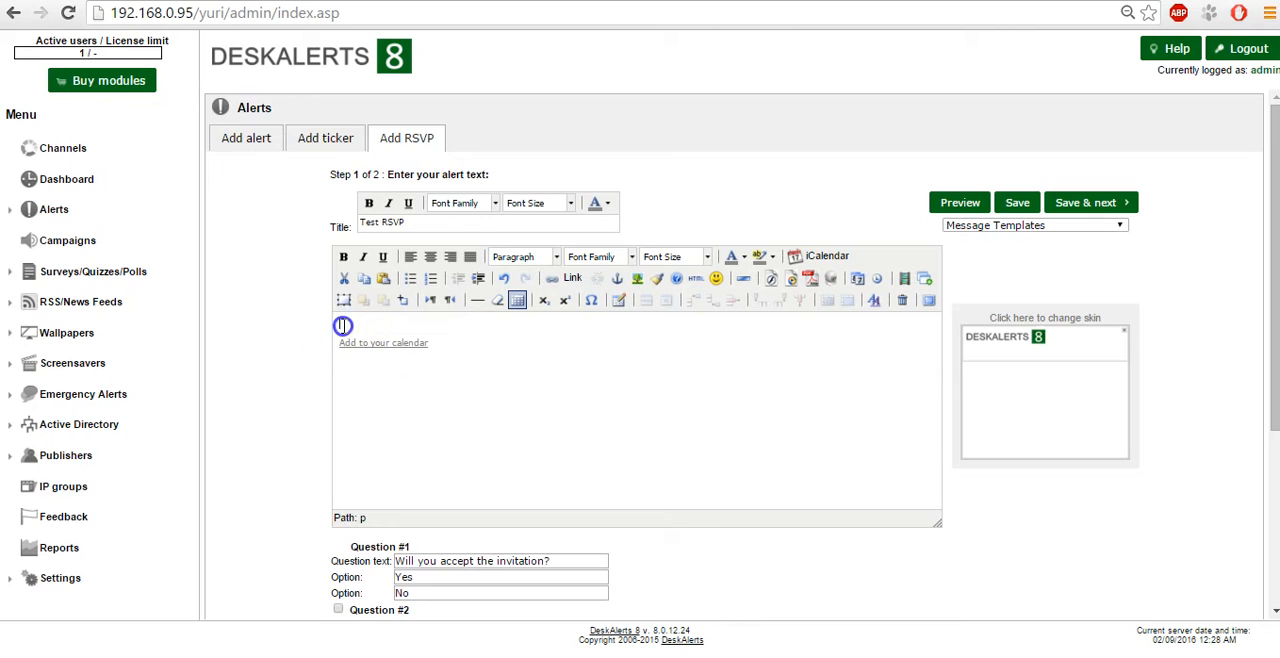
# Write 'Pleas join the meeting at room 245 at 2 pm on Wednesday' in 18pt.
pyautogui.write('p')
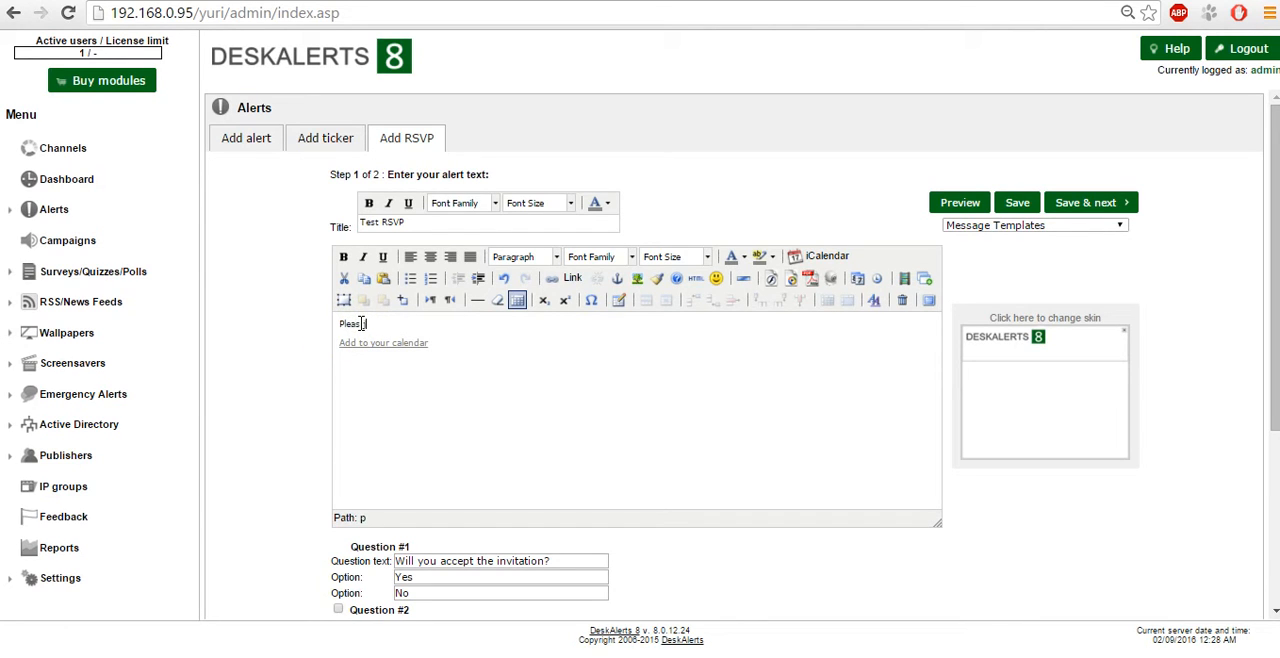
pyautogui.write('join the')
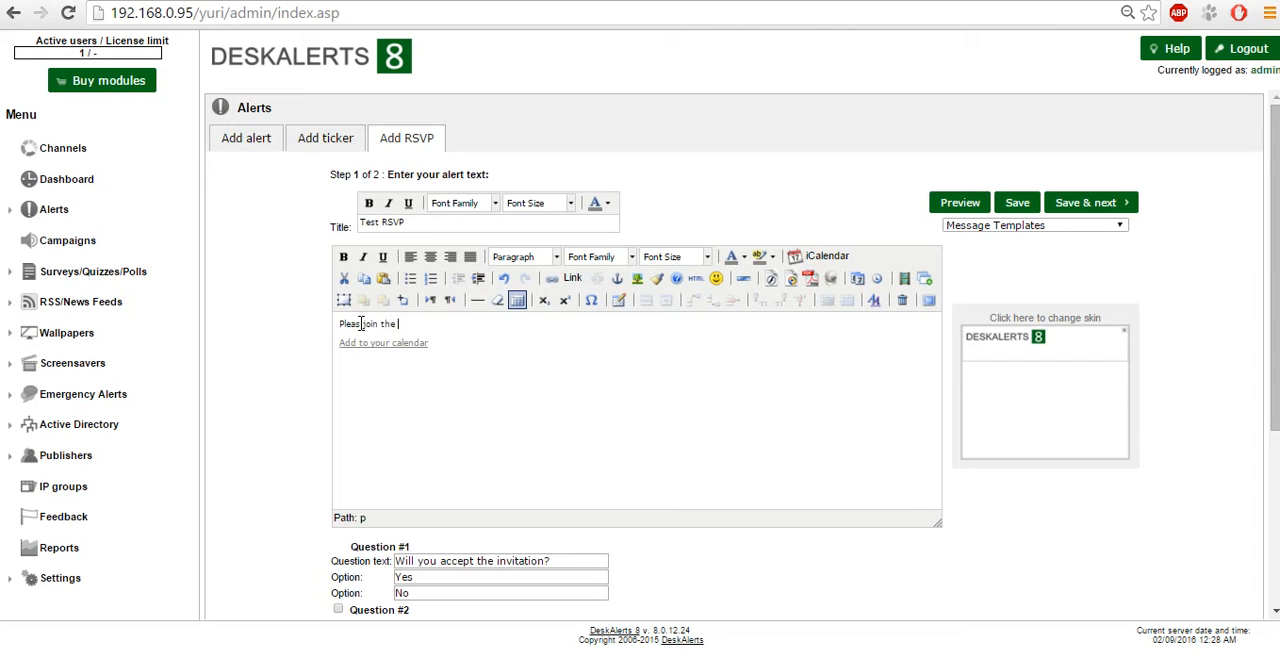
pyautogui.write('meeting at room 245 at 2 p')
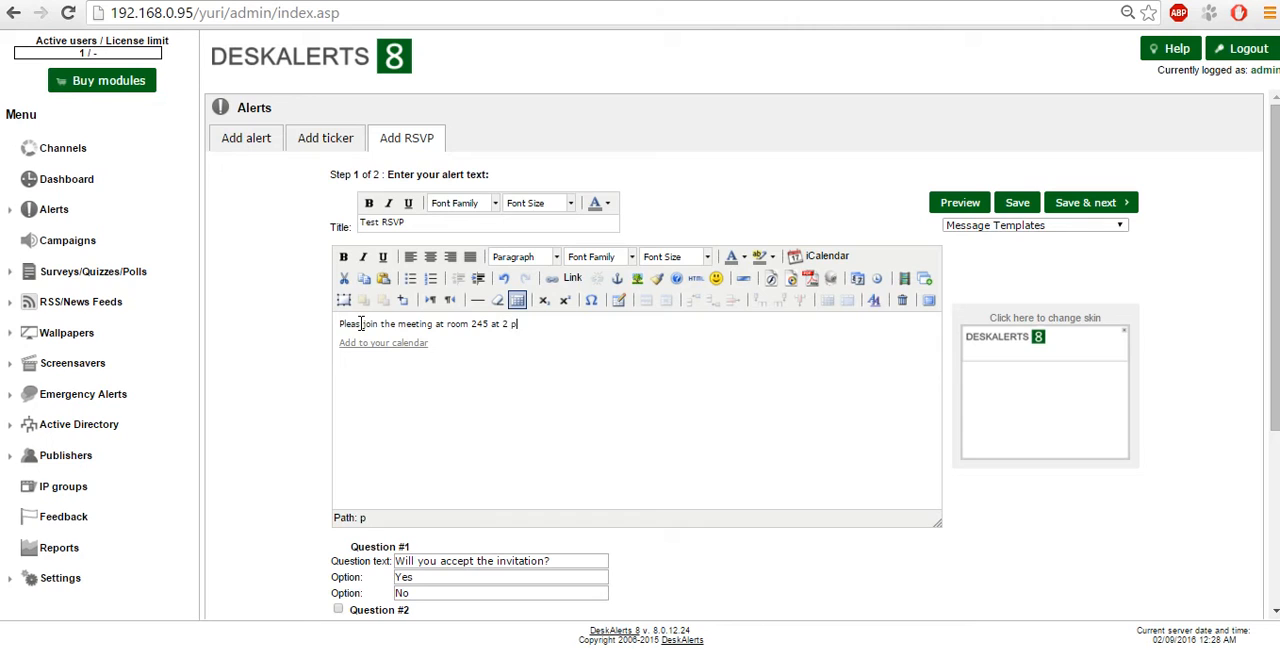
pyautogui.write('m')
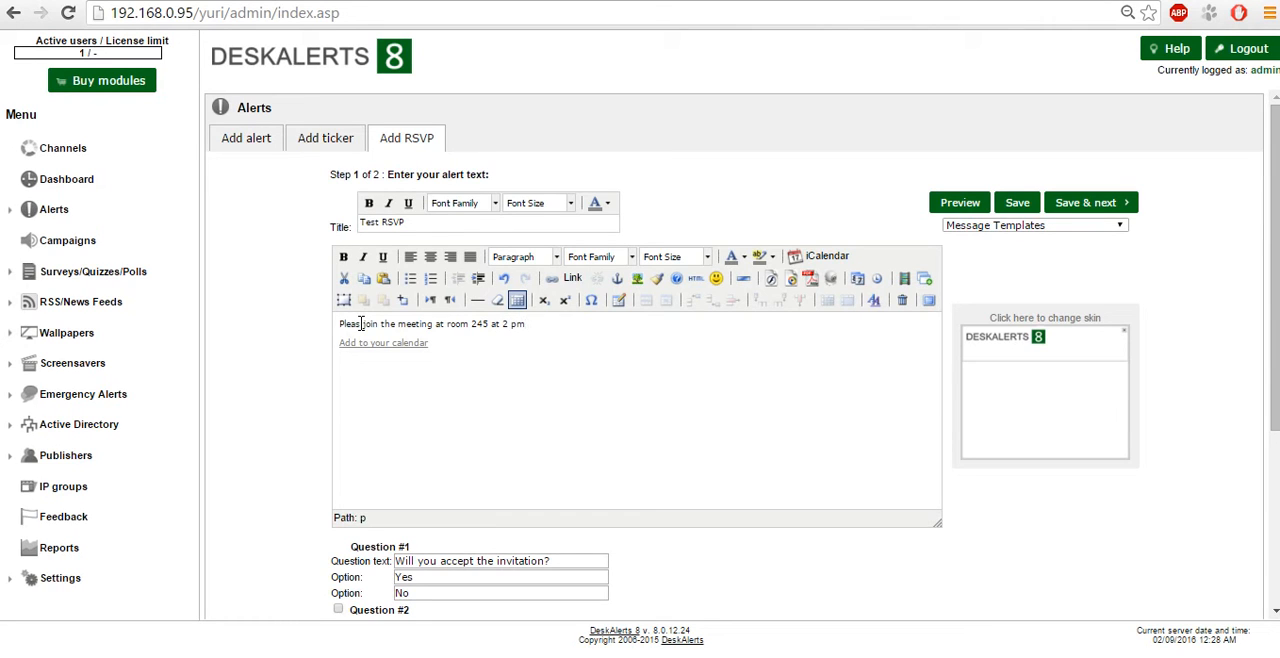
pyautogui.write('on Wednesday')
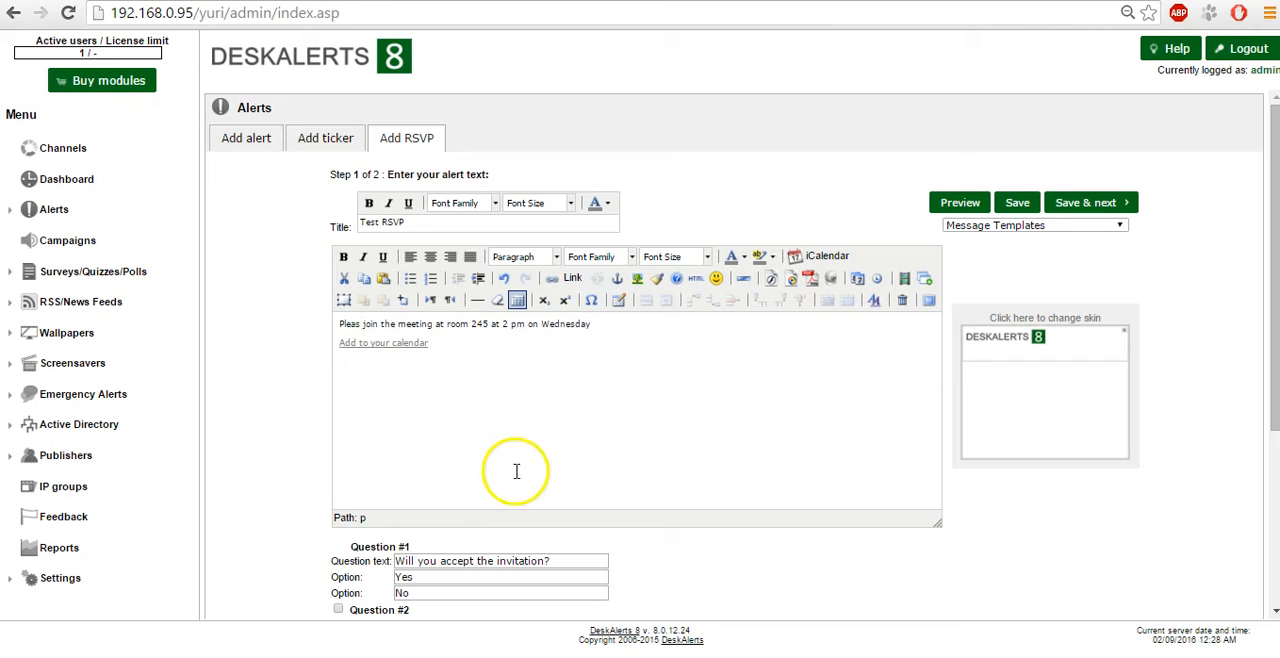
pyautogui.click(707, 256)
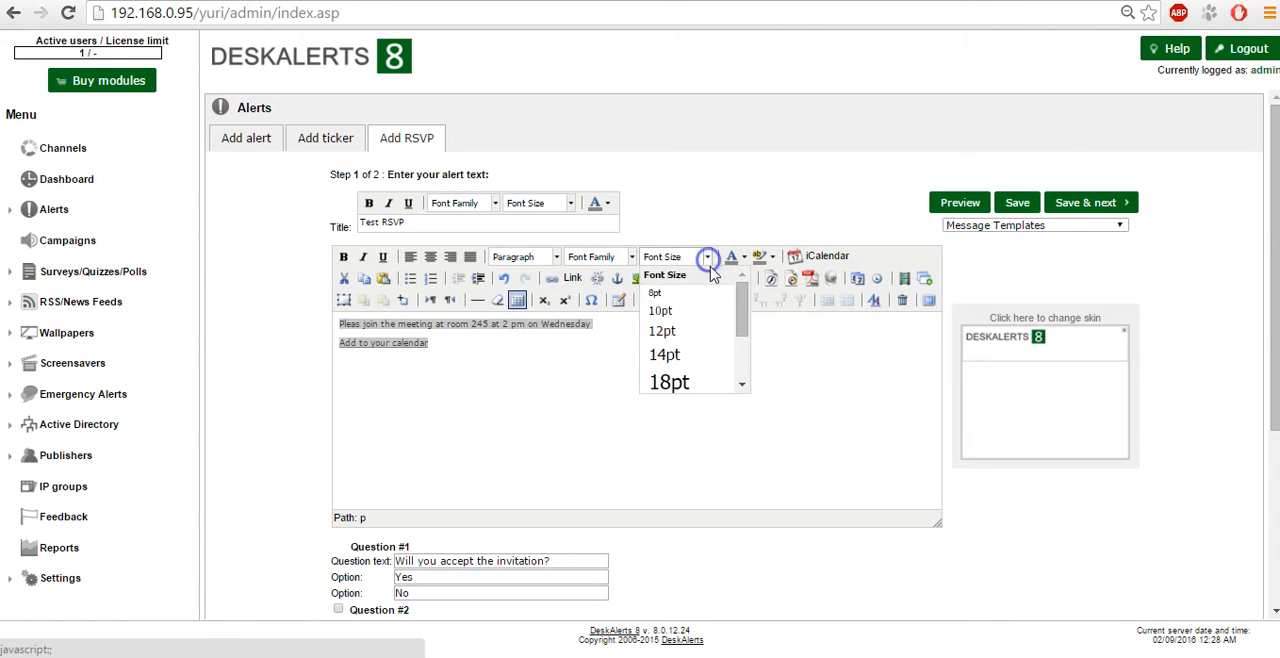
pyautogui.click(669, 382)
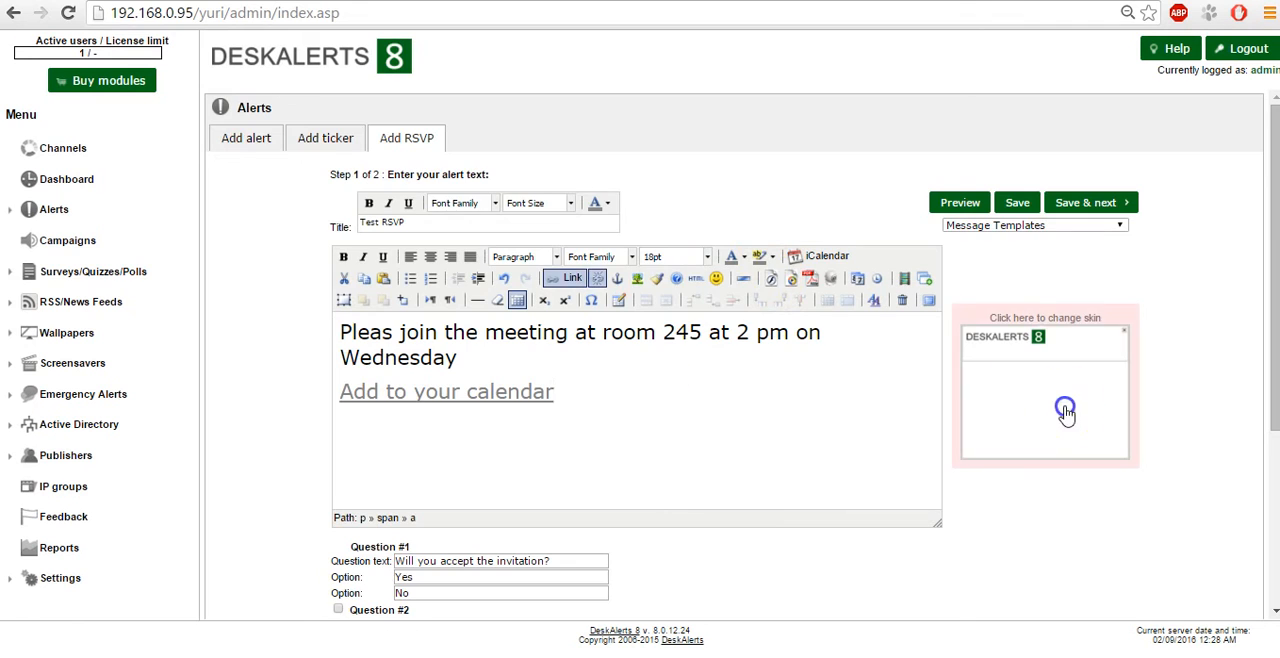
# Add free-text Question #2 'What is your reason' and expand the Alert appearance settings.
pyautogui.scroll(-3)
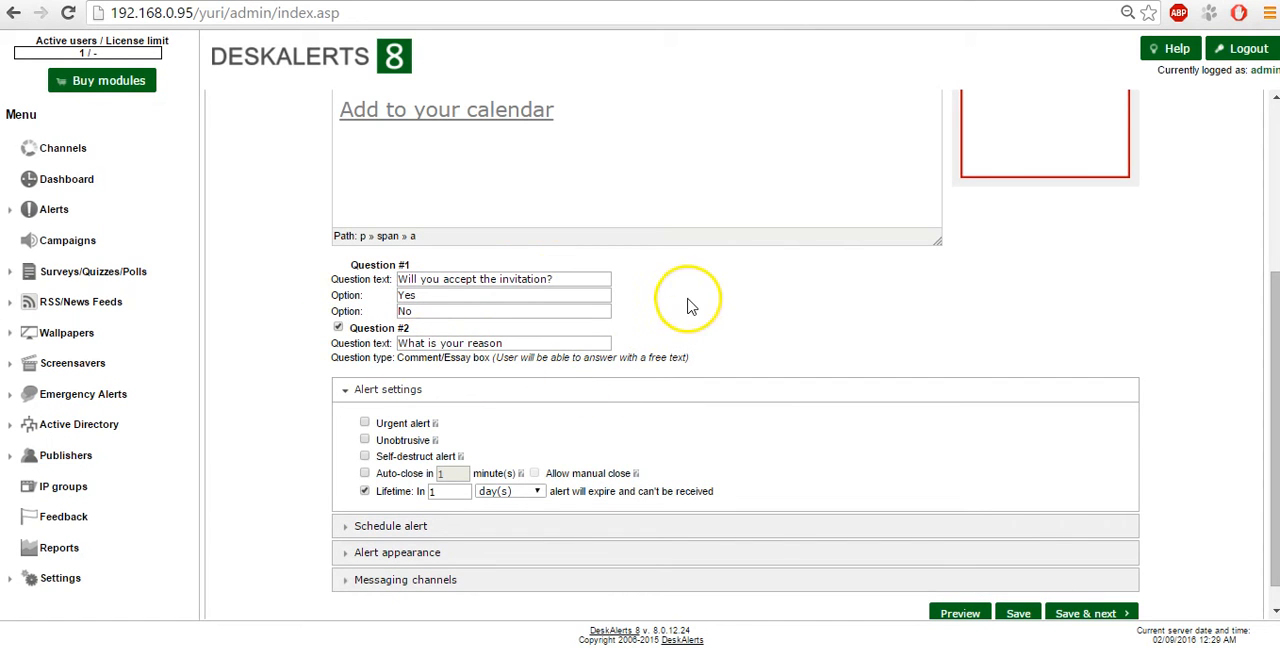
pyautogui.moveTo(438, 284)
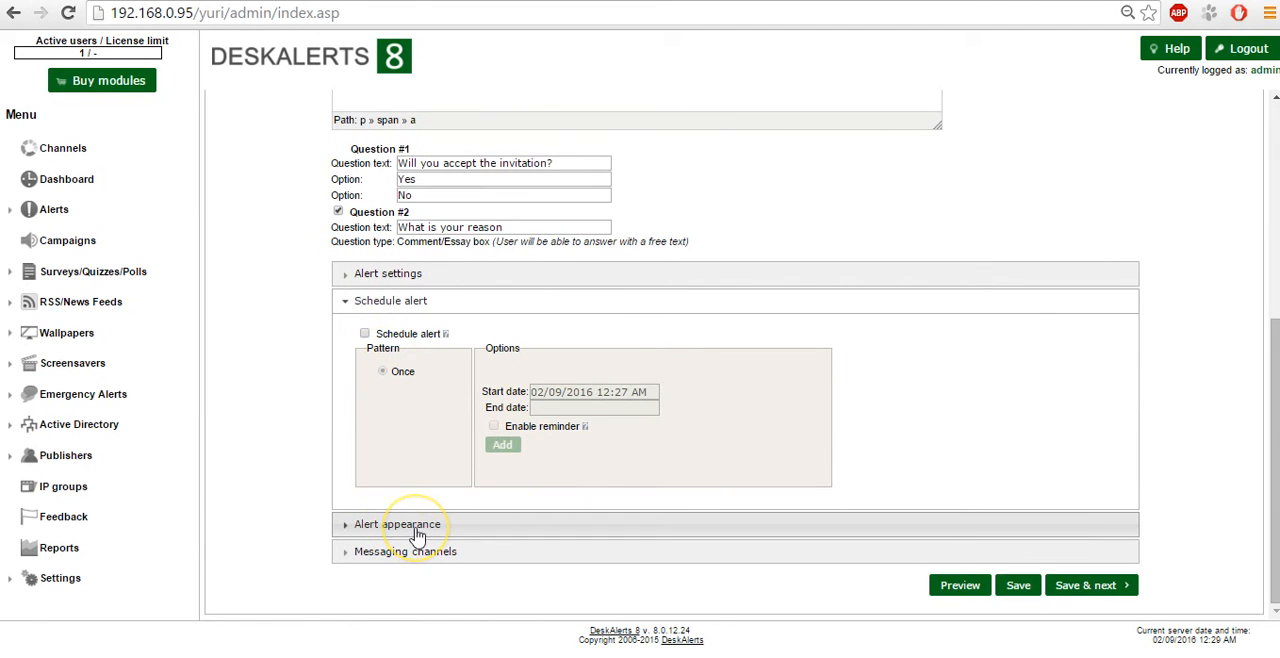
pyautogui.click(397, 523)
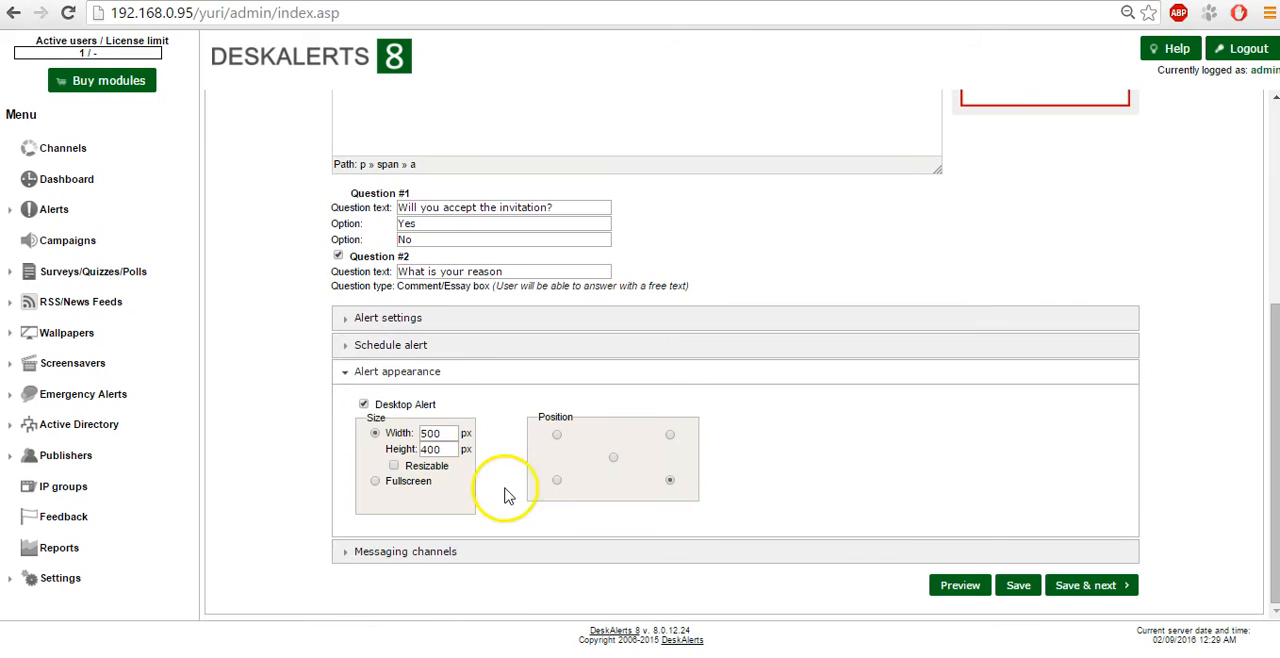
# Centre the desktop alert at 600 by 600 px, then preview and close it.
pyautogui.click(613, 457)
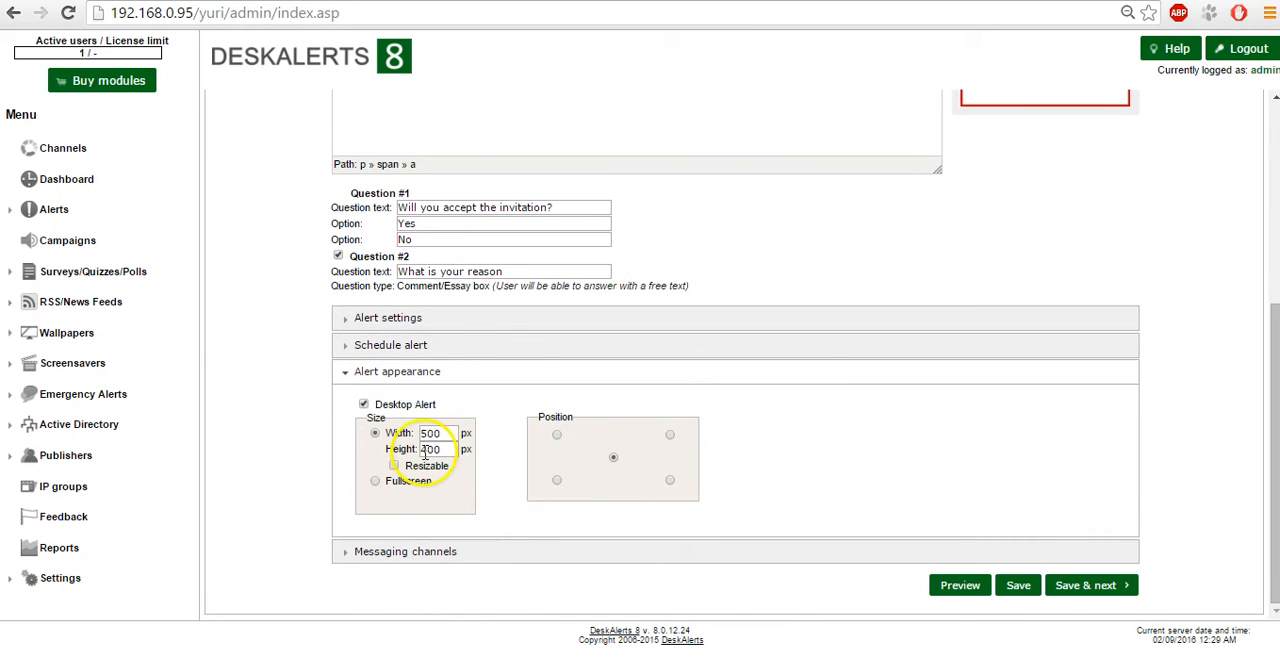
pyautogui.write('600')
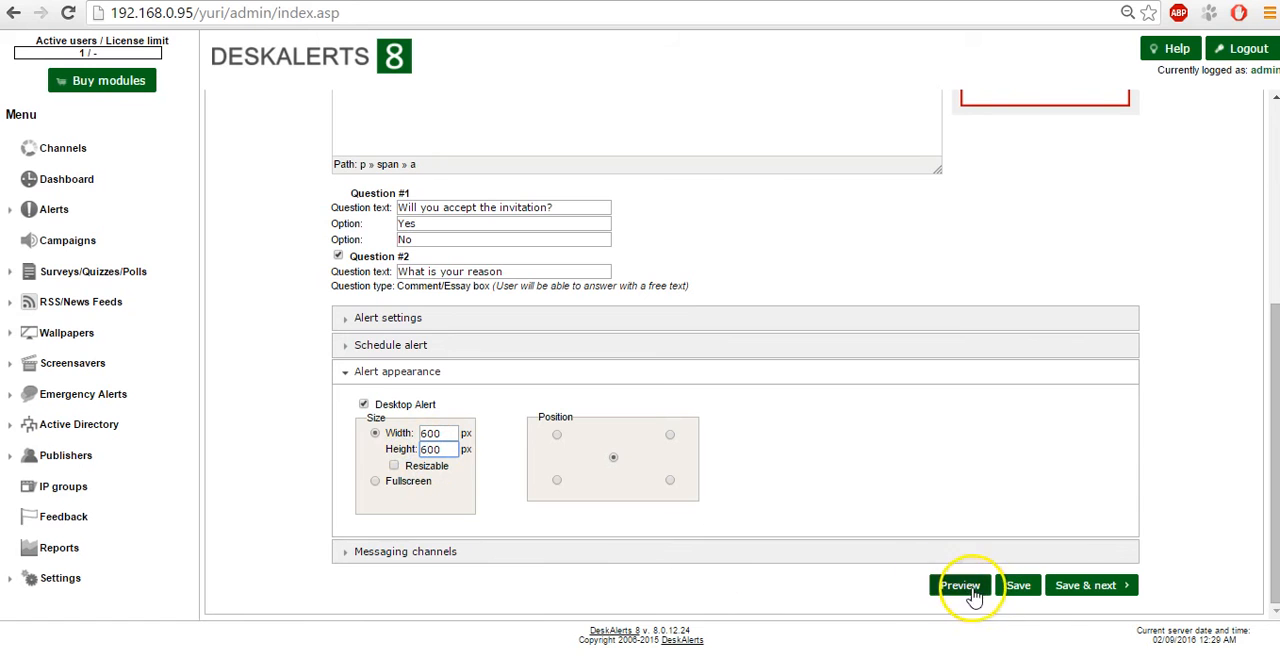
pyautogui.click(959, 585)
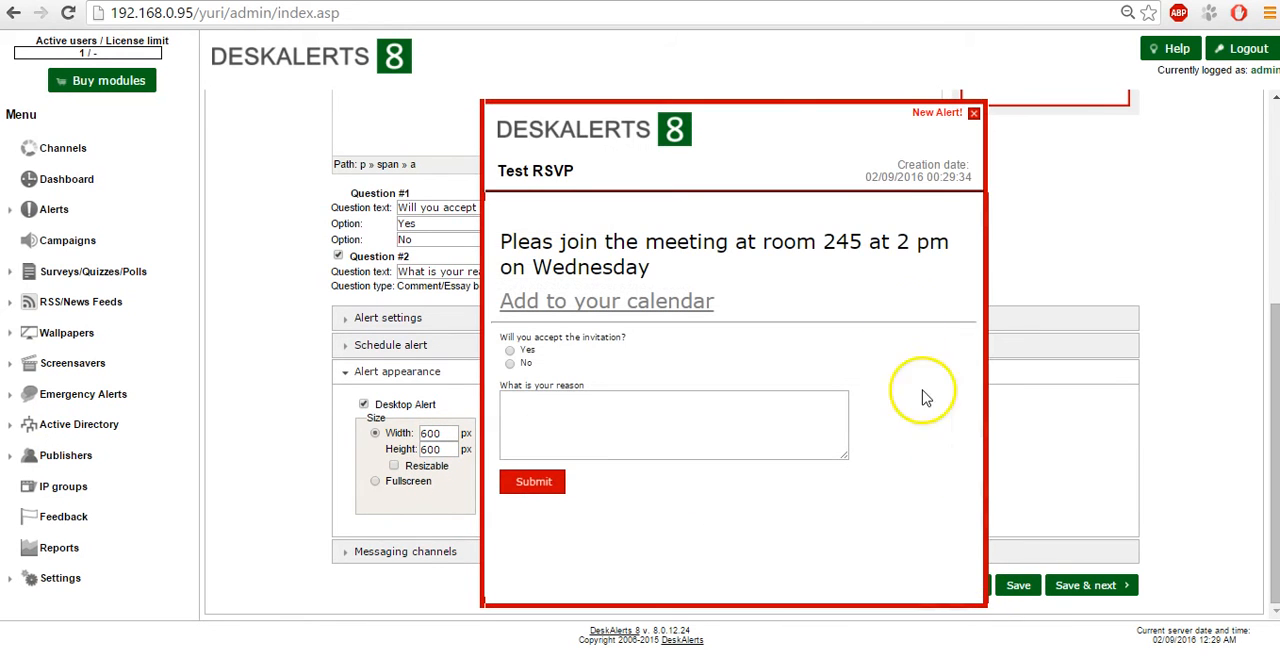
pyautogui.click(973, 112)
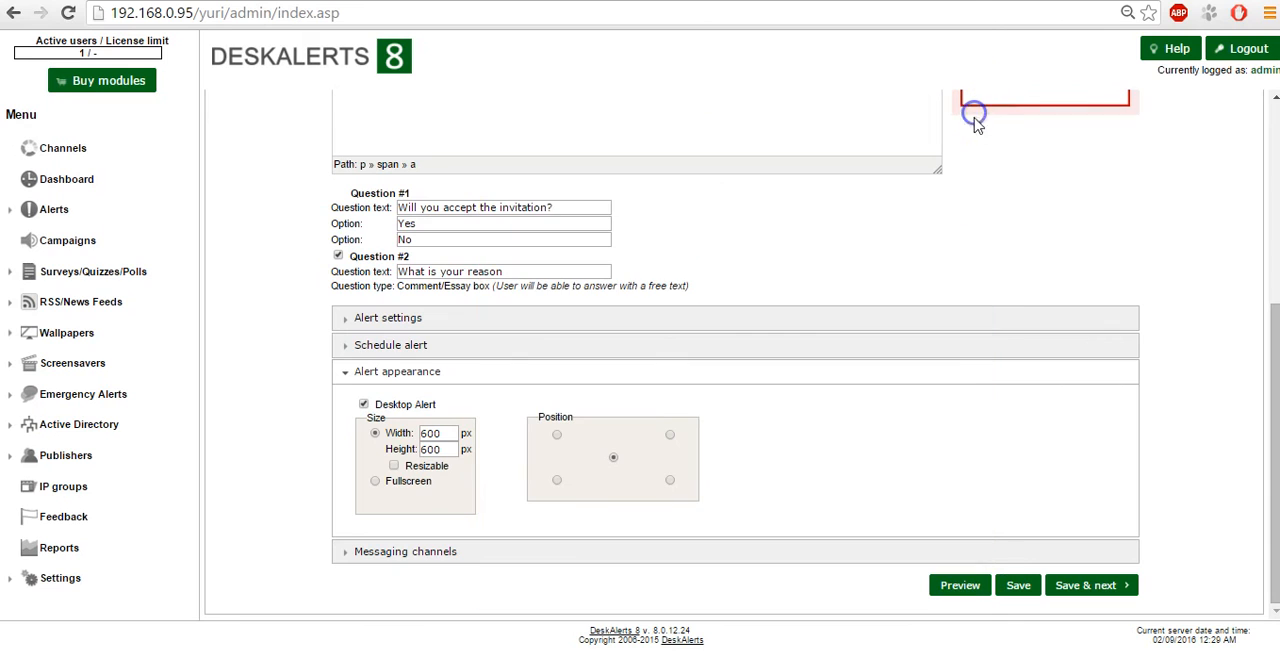
pyautogui.moveTo(910, 552)
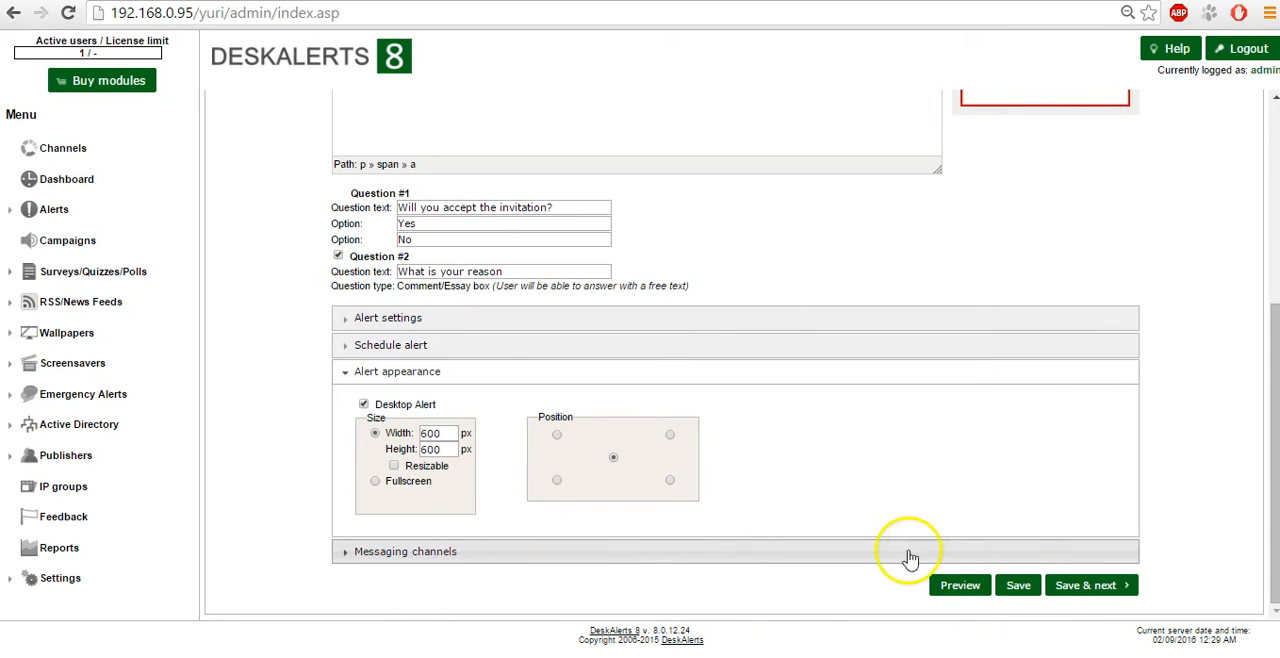
# Save the Test RSVP alert, set Alert Type to Broadcast, and send it.
pyautogui.click(1090, 585)
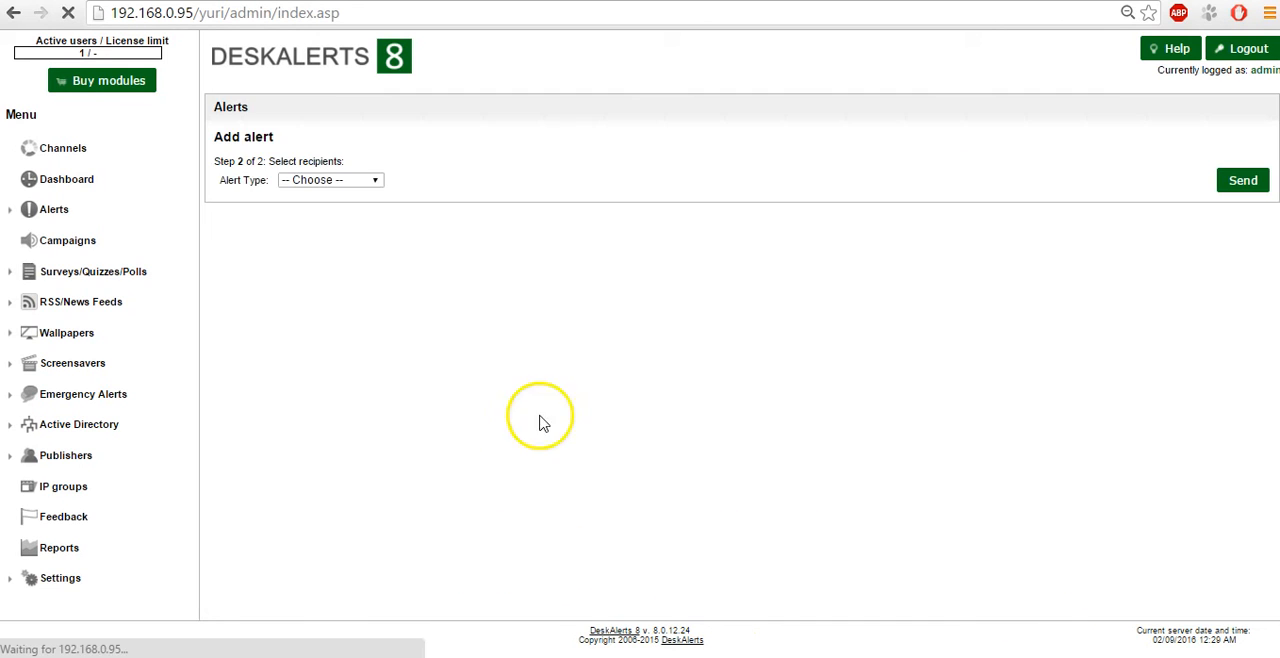
pyautogui.click(330, 180)
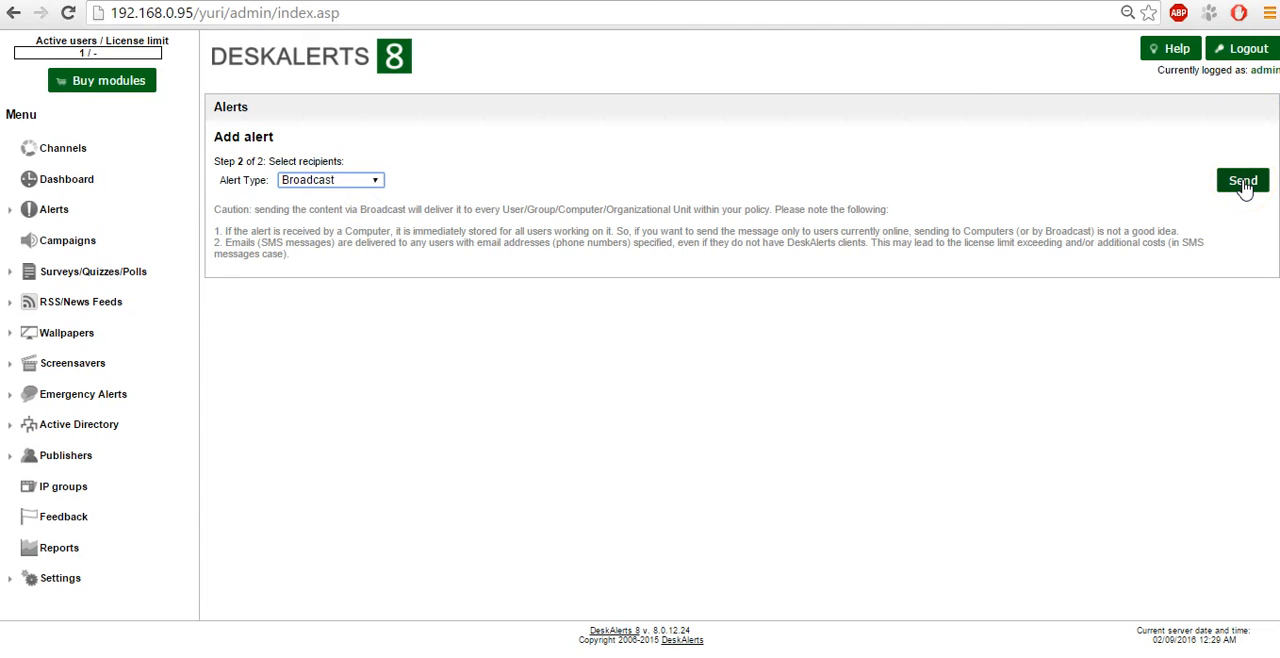
pyautogui.click(1242, 181)
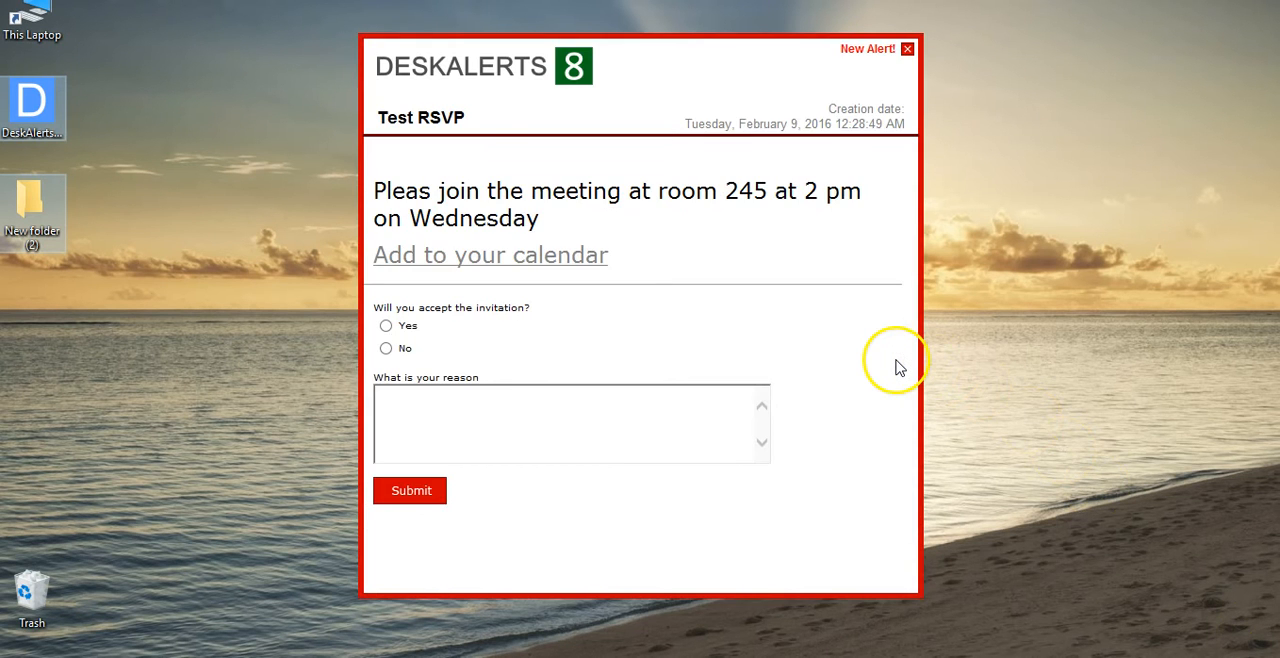
pyautogui.moveTo(612, 213)
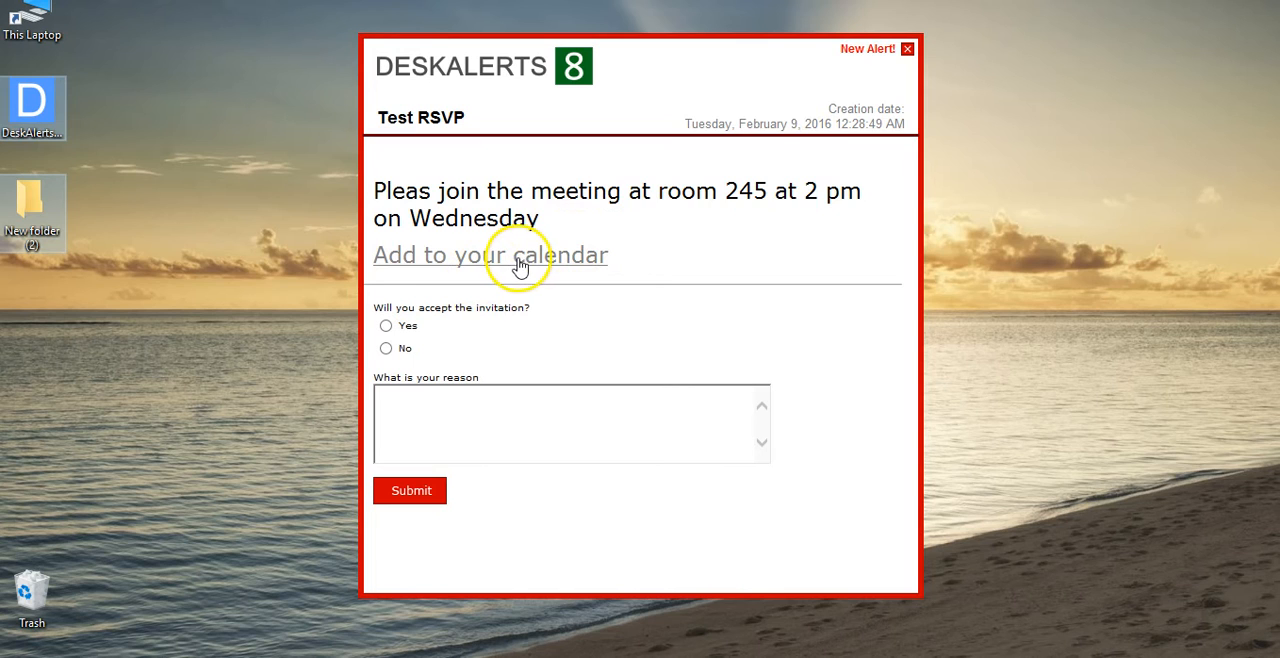
# Download the meeting's iCalendar file, answer Yes with reason 'That works for me', and submit.
pyautogui.click(490, 255)
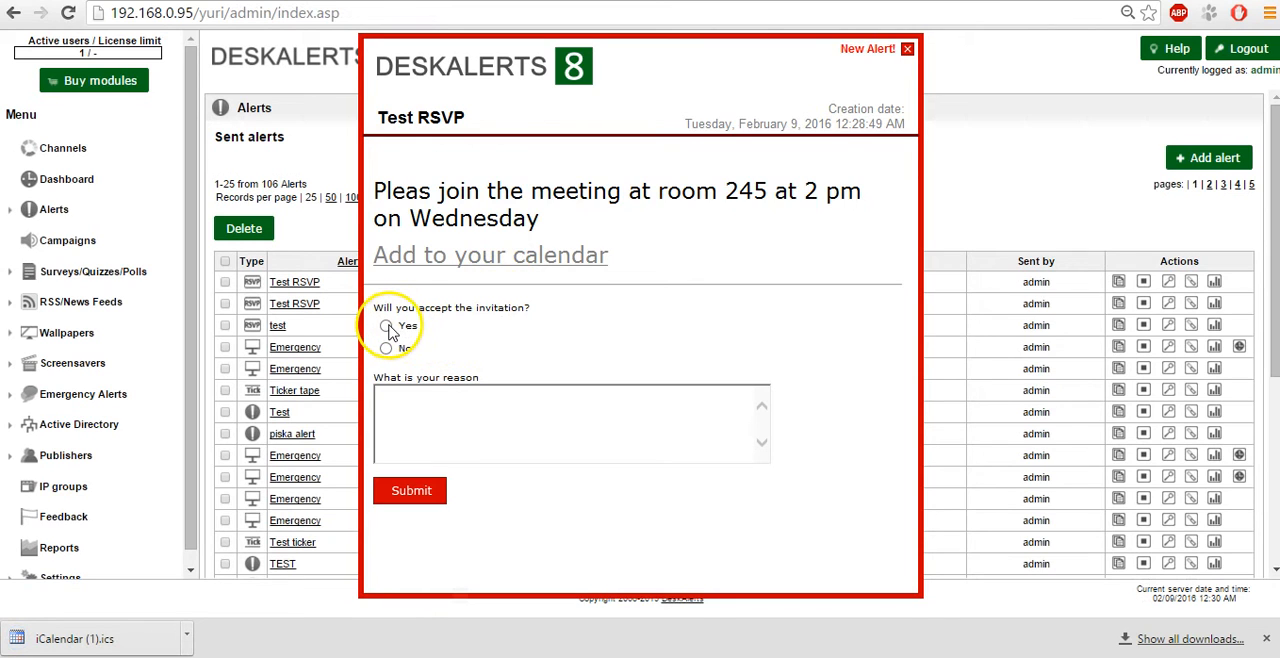
pyautogui.click(386, 326)
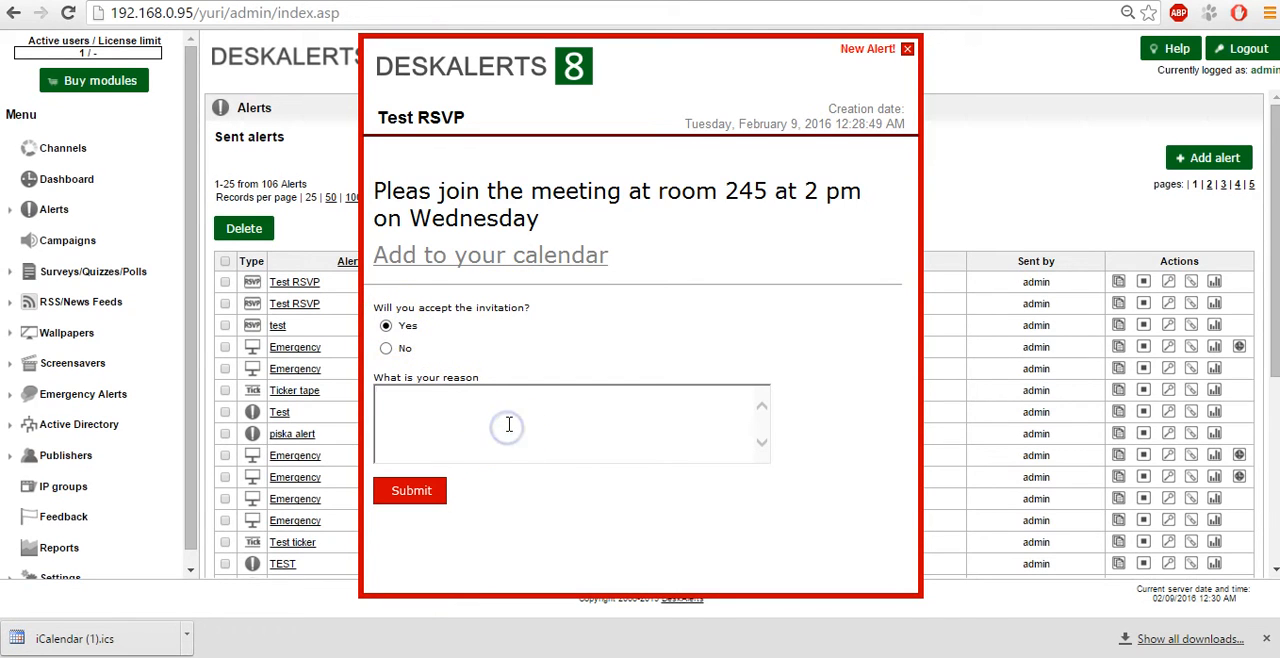
pyautogui.write('That work')
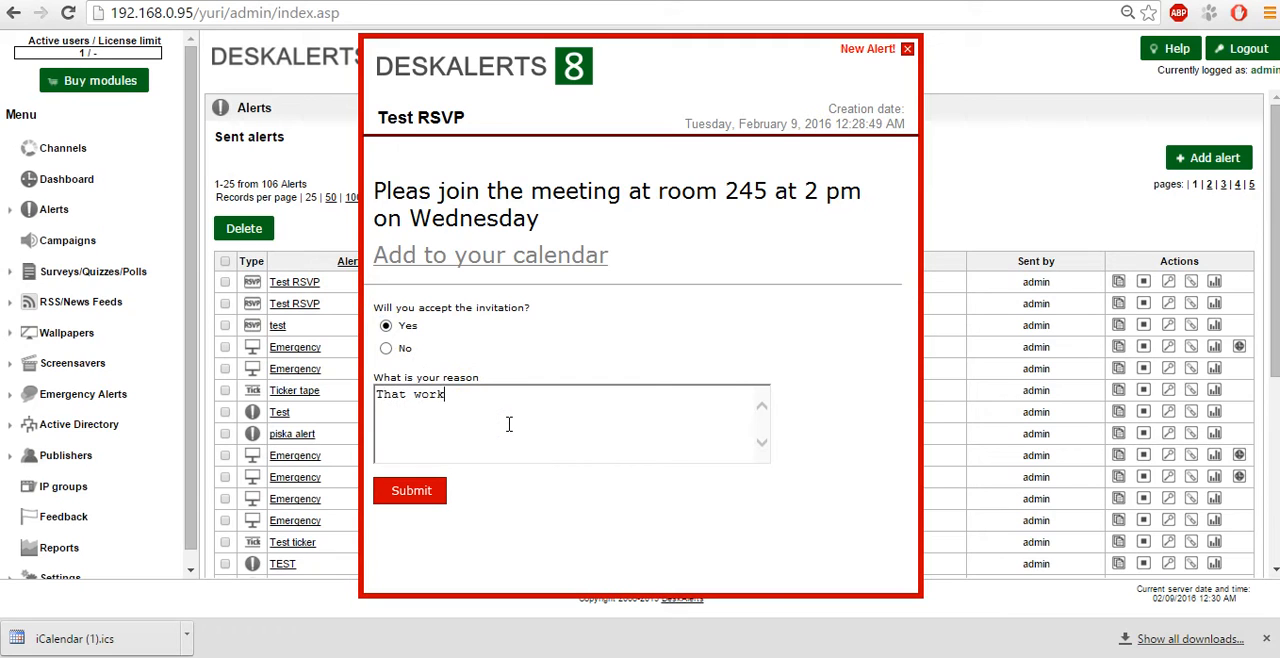
pyautogui.write('s for me')
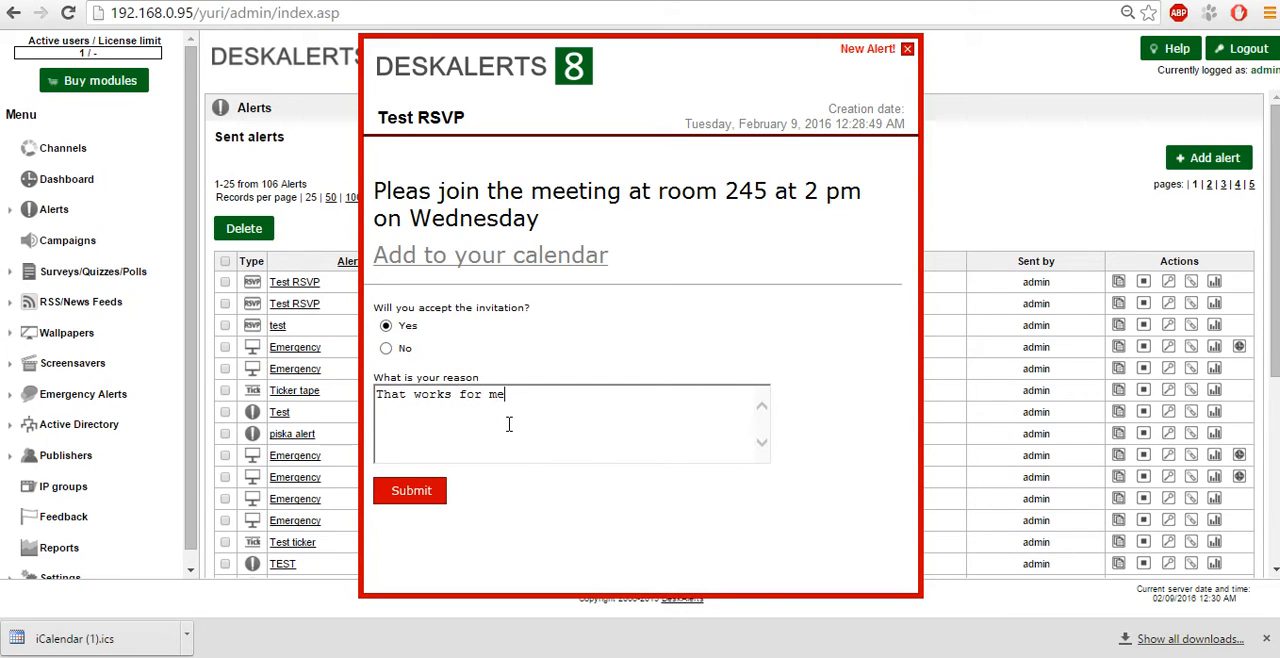
pyautogui.click(410, 490)
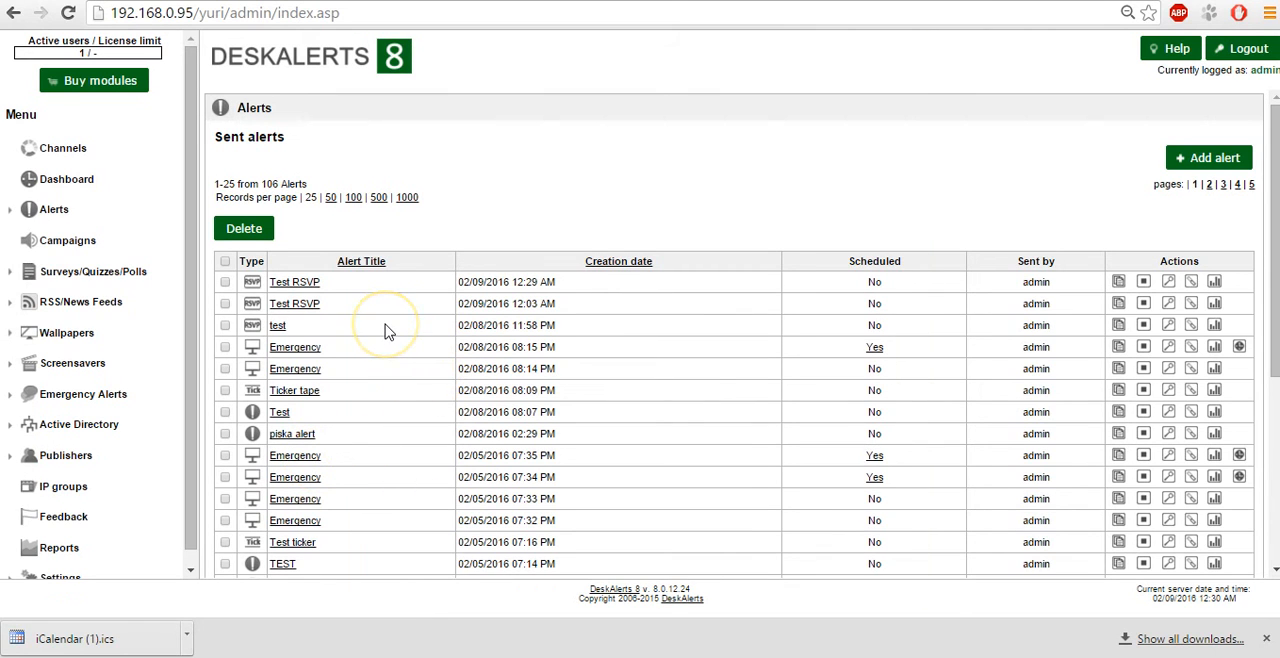
pyautogui.moveTo(388, 331)
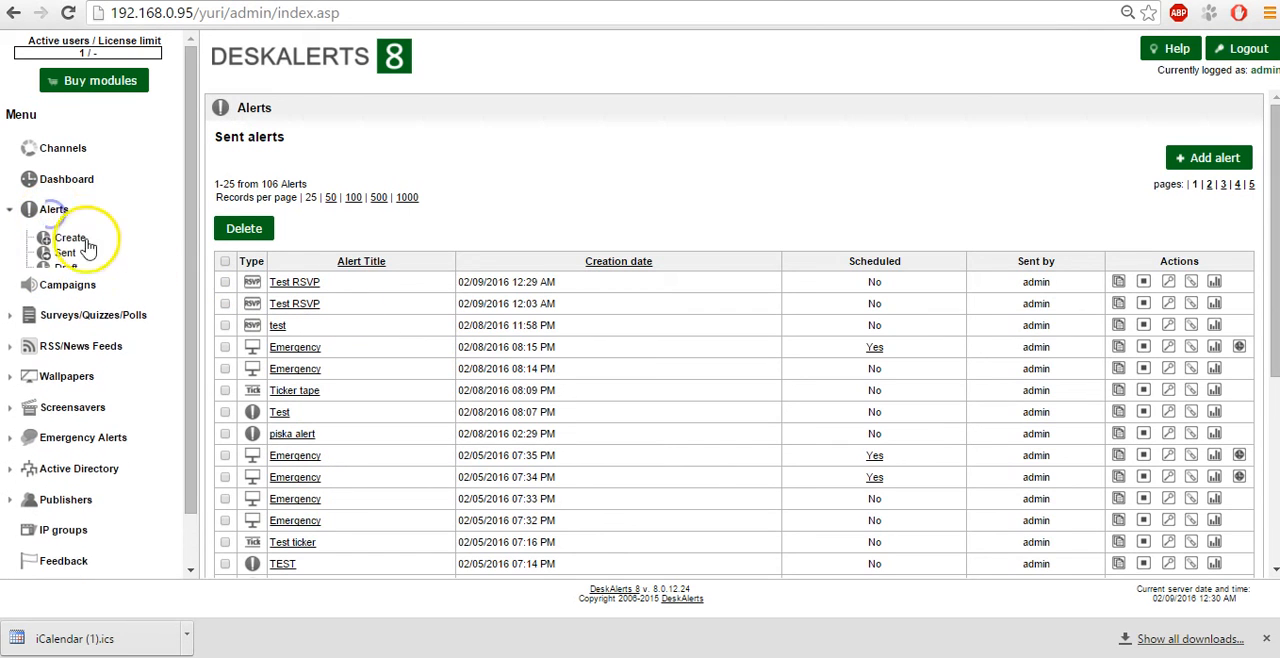
# Expand Alerts in the left menu to reveal its Create, Sent, Draft and Template pages.
pyautogui.click(66, 252)
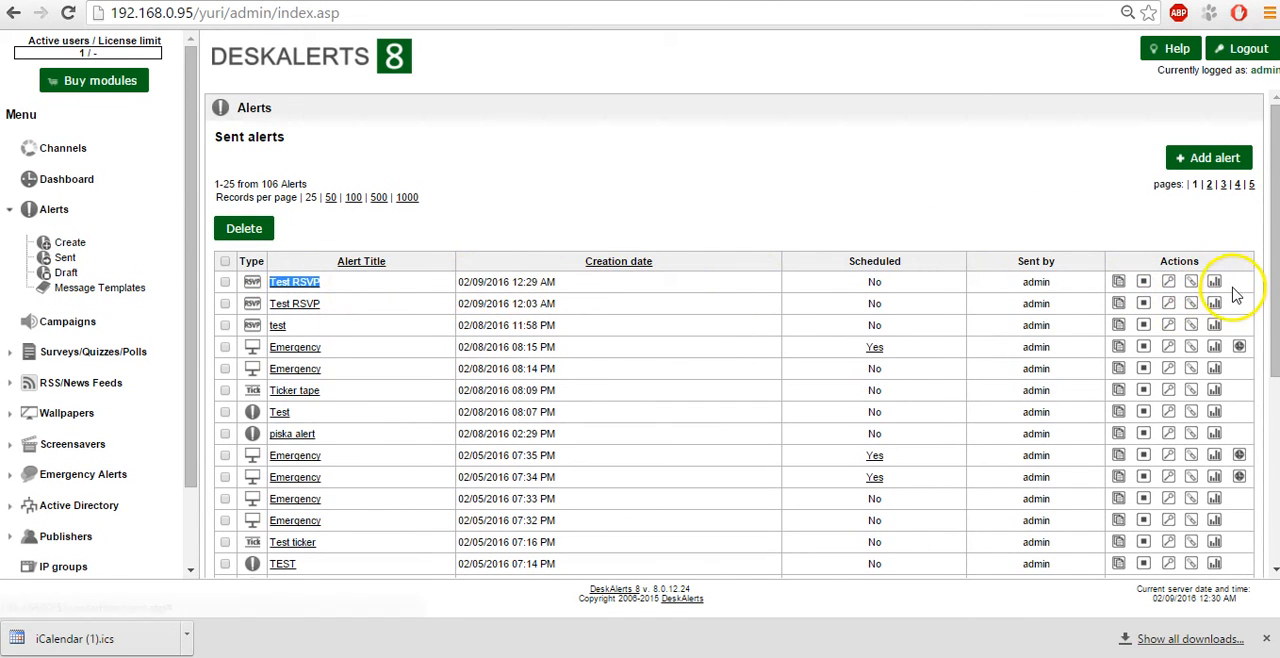
# Open Test RSVP statistics (100% Yes) and view the custom answer 'That works for me'.
pyautogui.click(1214, 281)
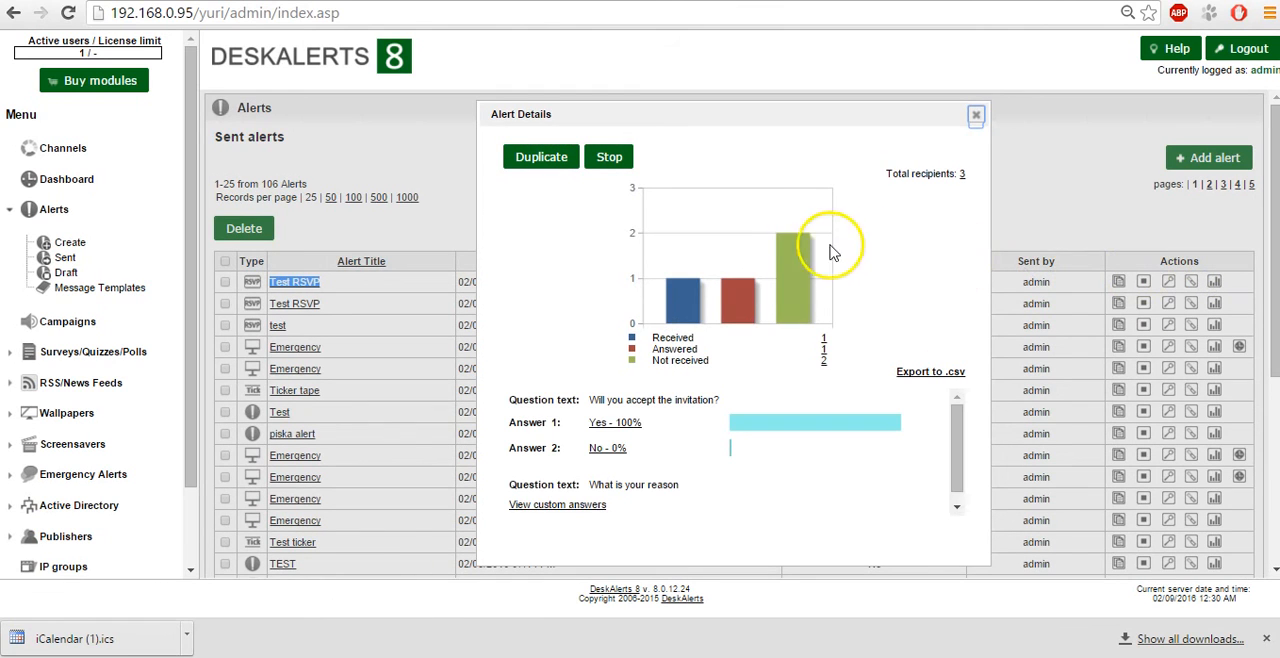
pyautogui.moveTo(825, 365)
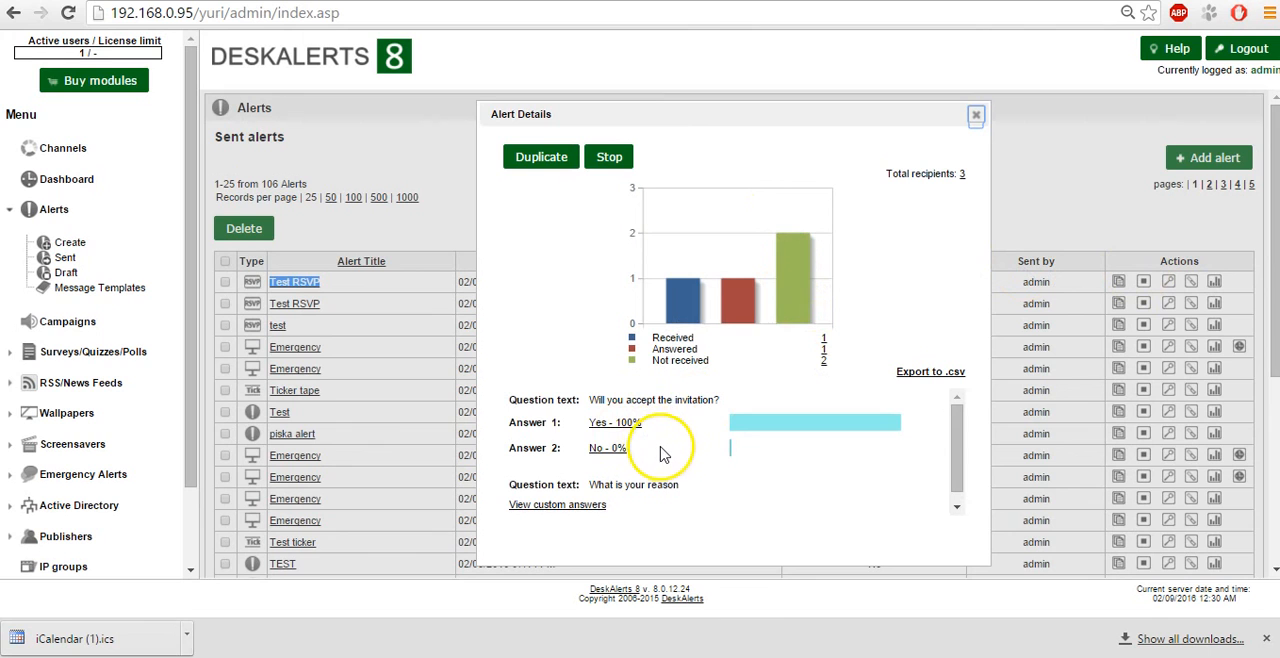
pyautogui.moveTo(612, 513)
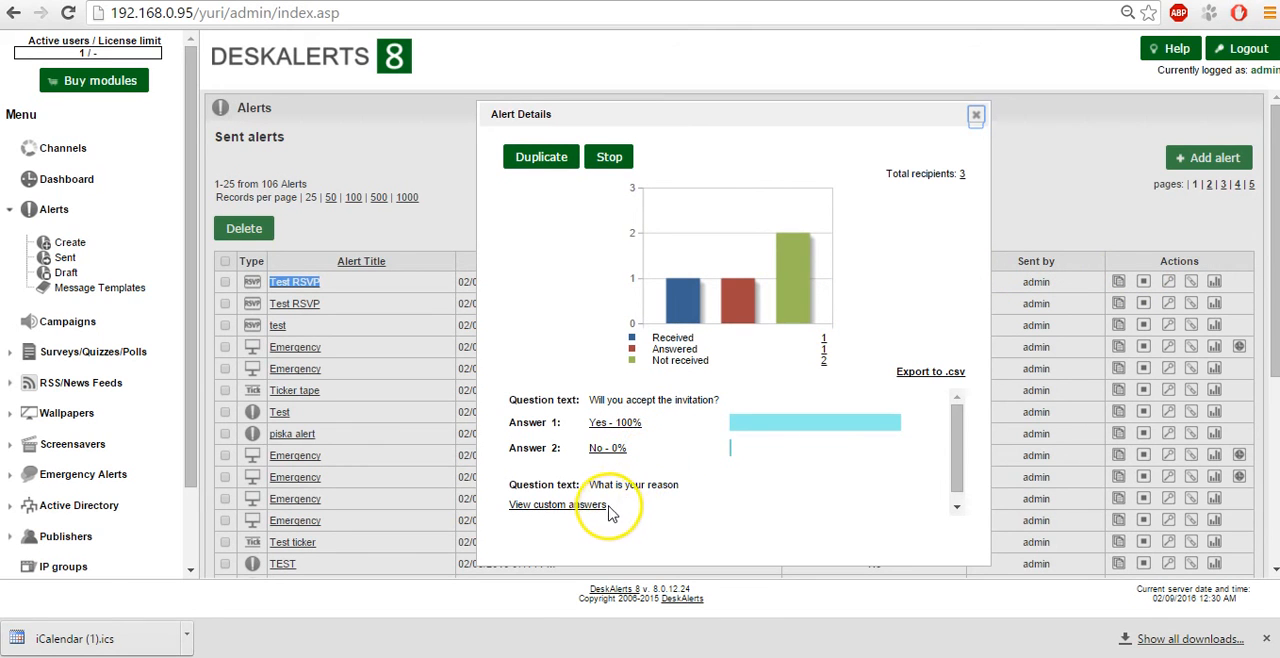
pyautogui.click(557, 504)
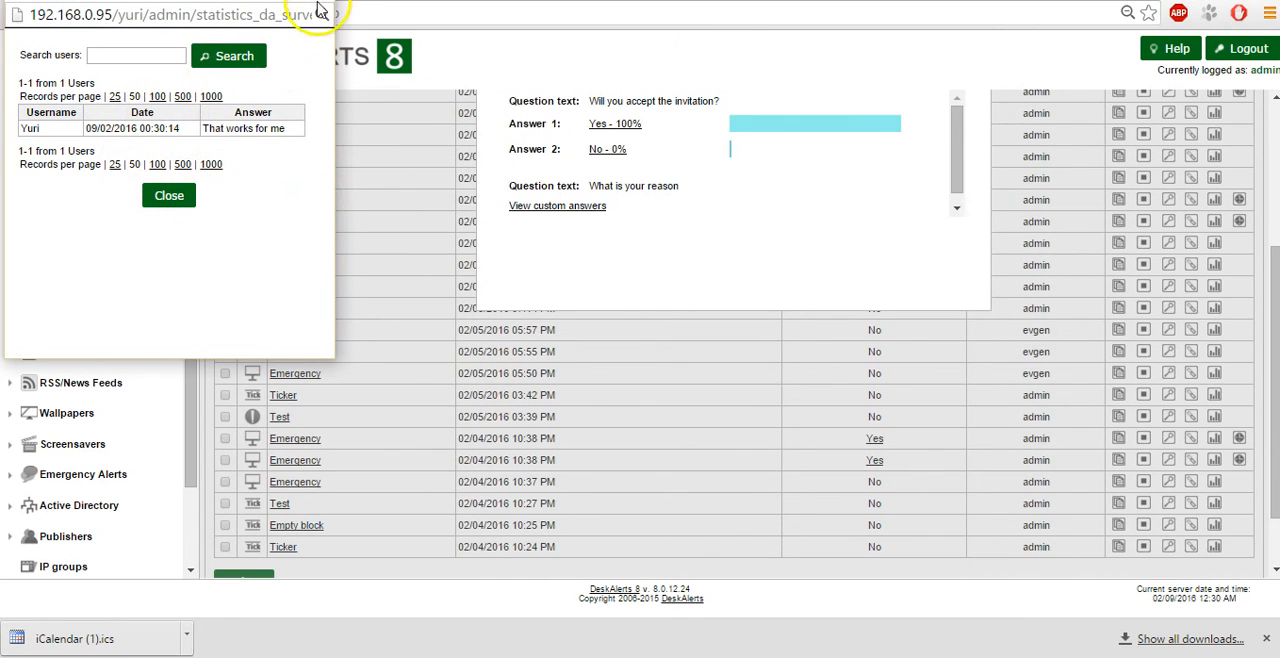
pyautogui.click(169, 195)
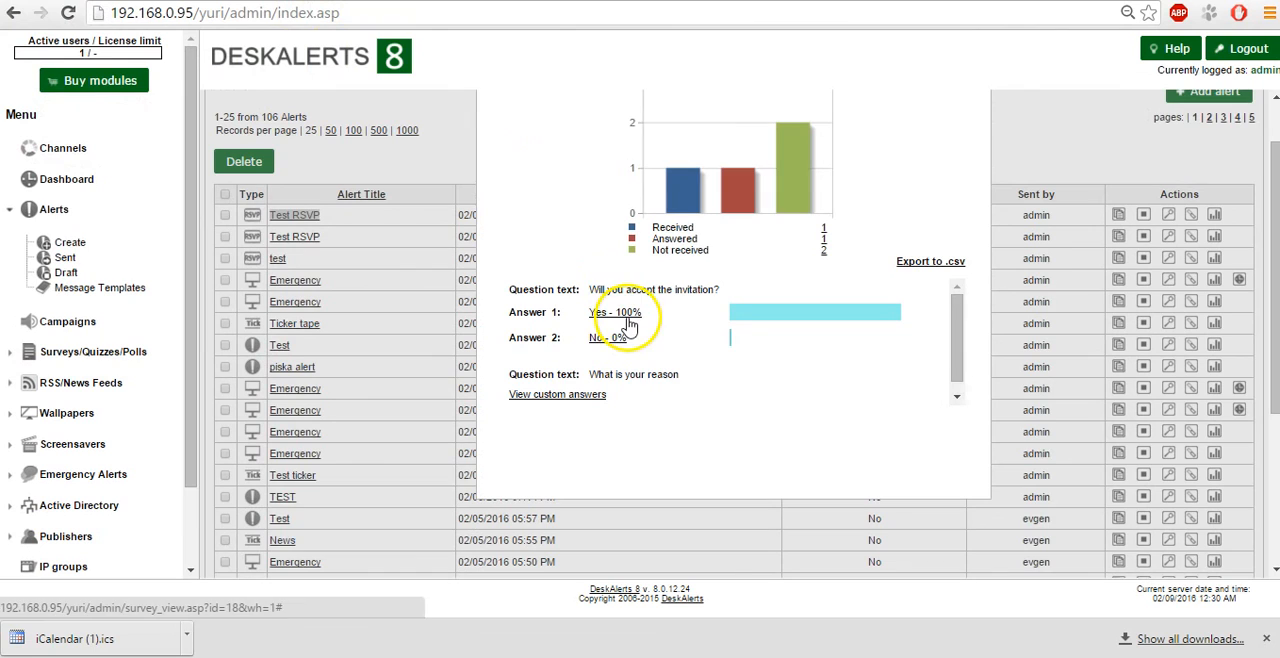
pyautogui.moveTo(155, 645)
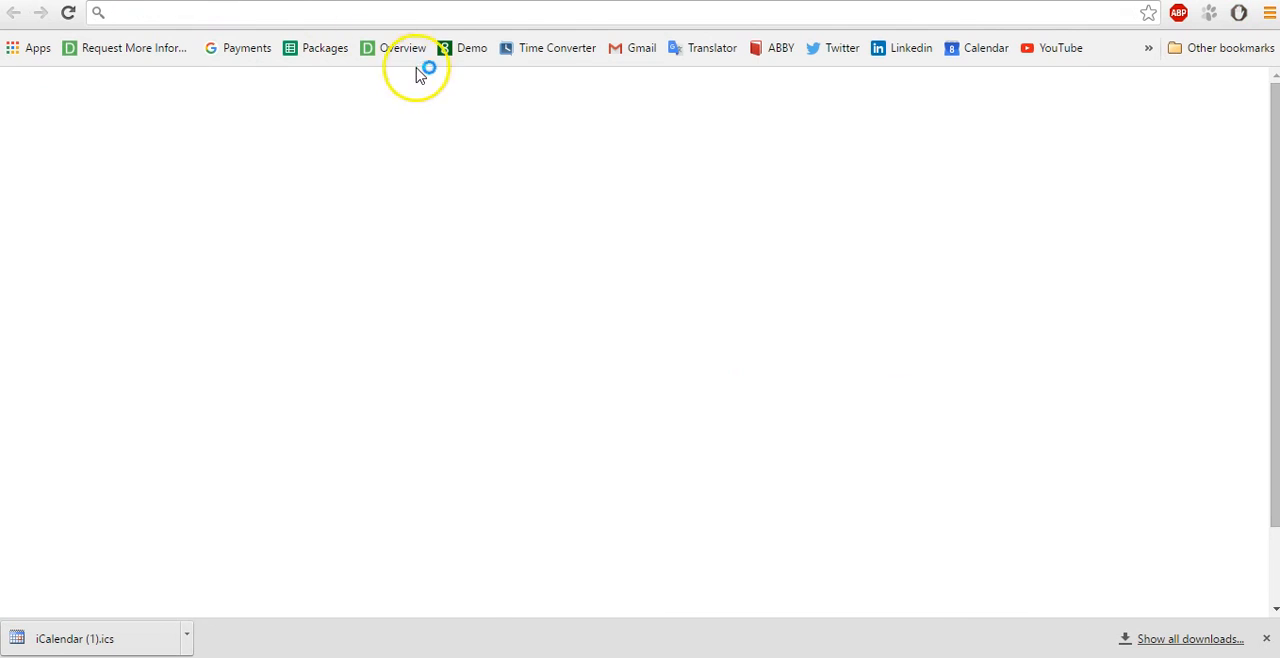
# Load the DeskAlerts overview page from the Overview bookmark in a new browser tab.
pyautogui.click(403, 47)
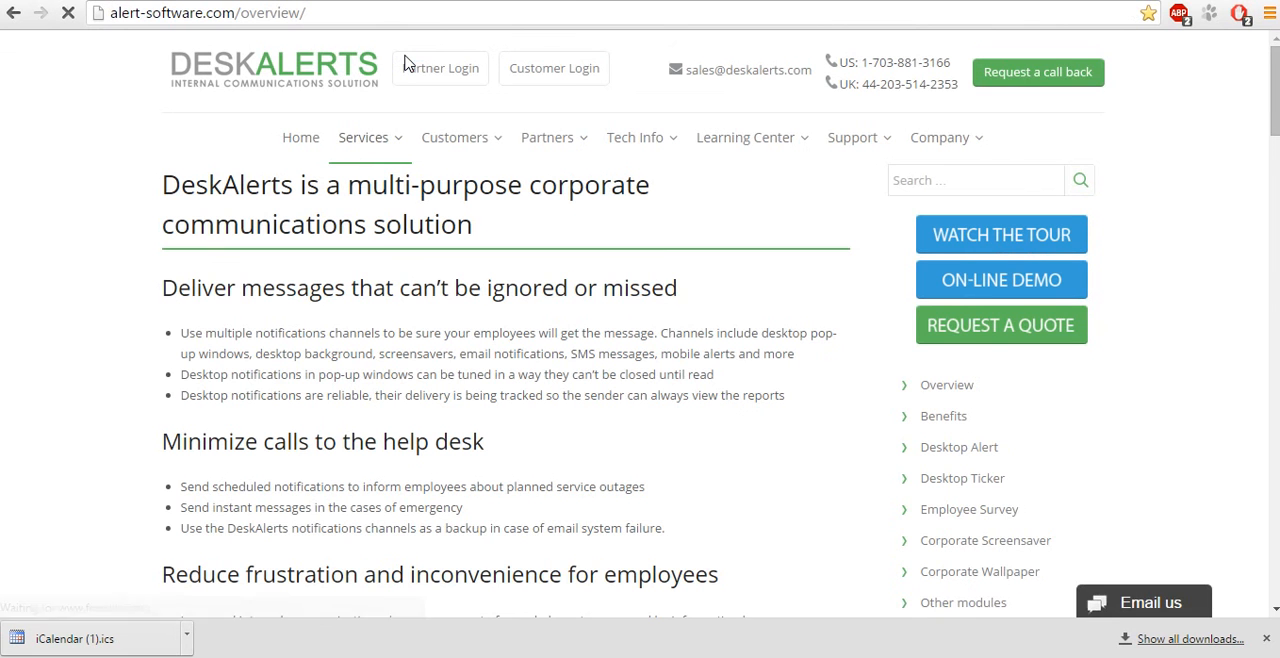